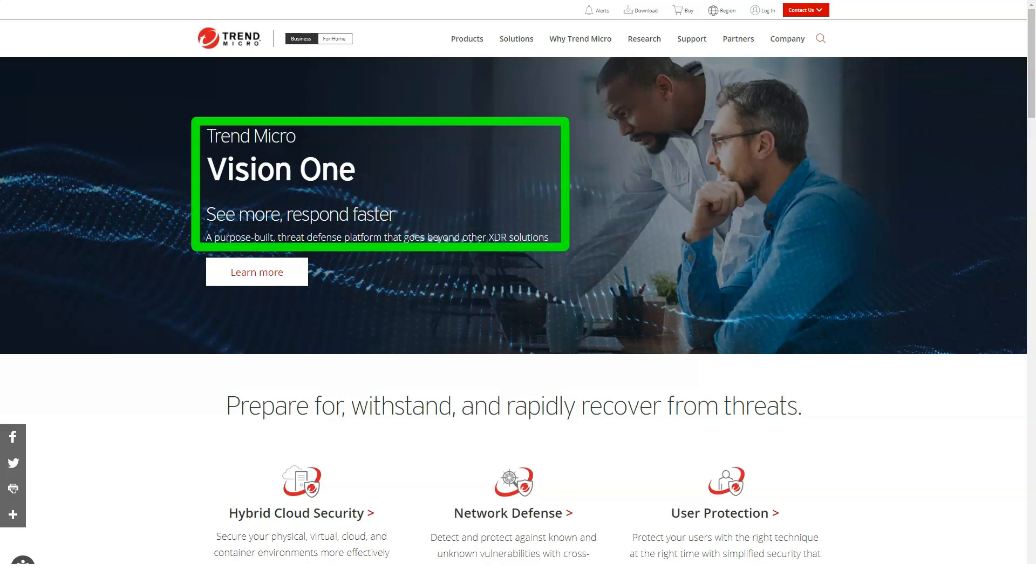
Scroll down the Workload Security SaaS page to its Key Features section
scroll("down", 3)
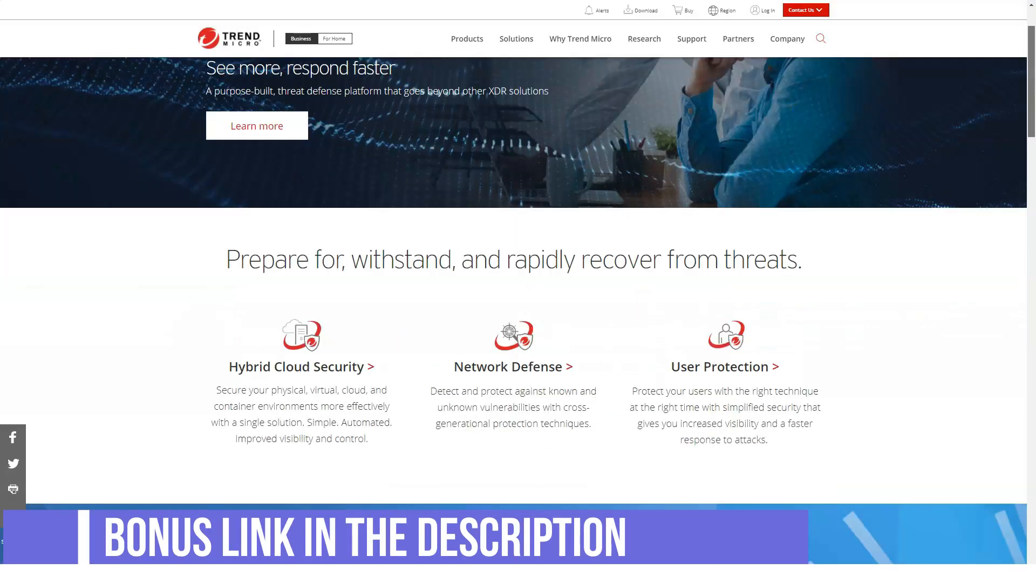
scroll("down", 3)
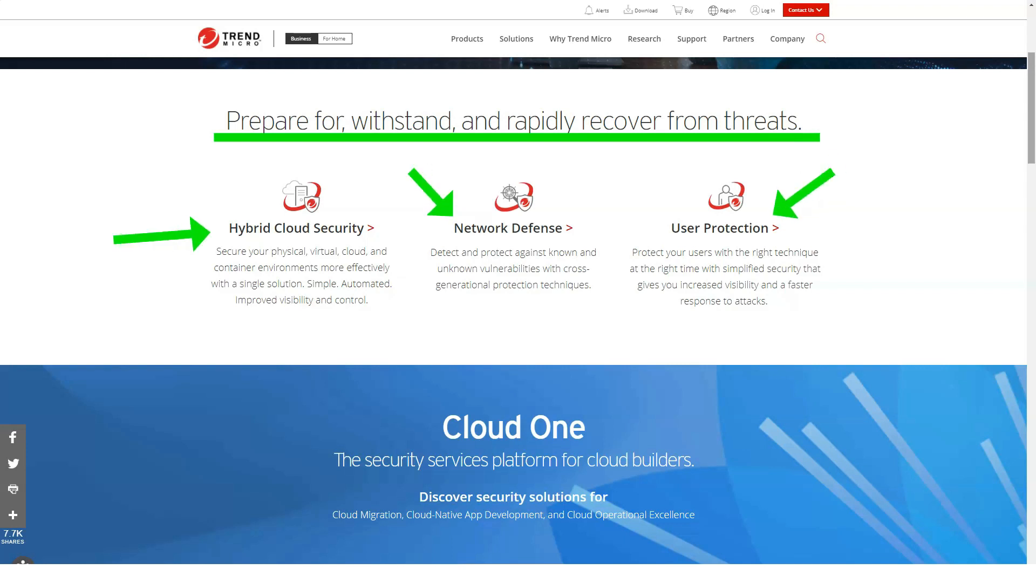
scroll("down", 3)
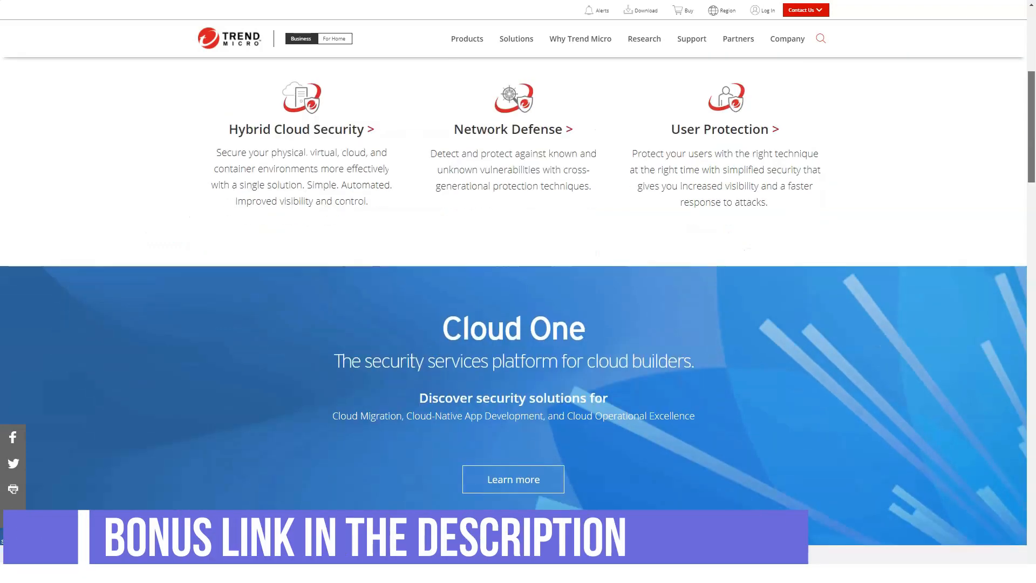
scroll("down", 3)
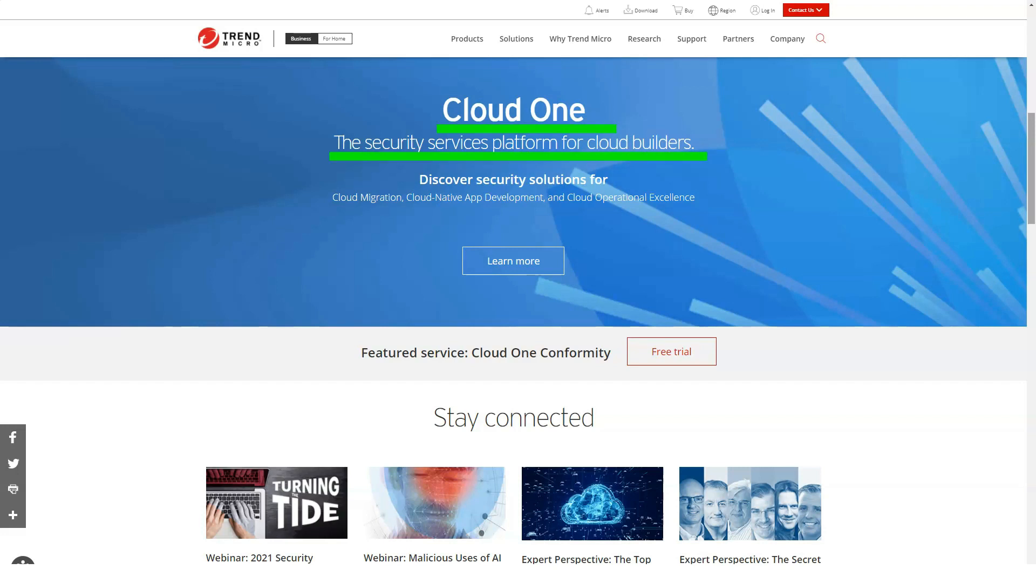
scroll("down", 3)
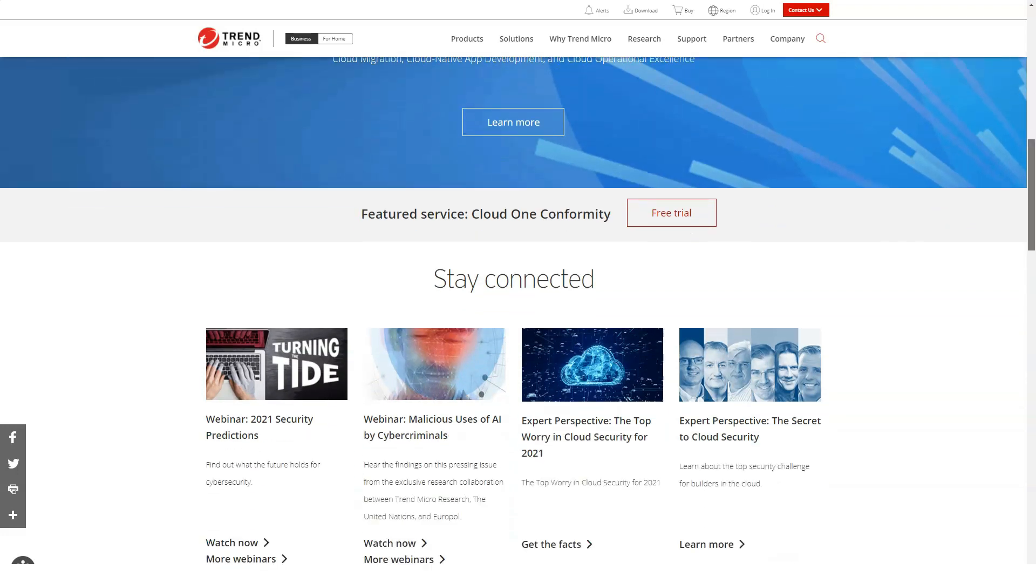
scroll("down", 3)
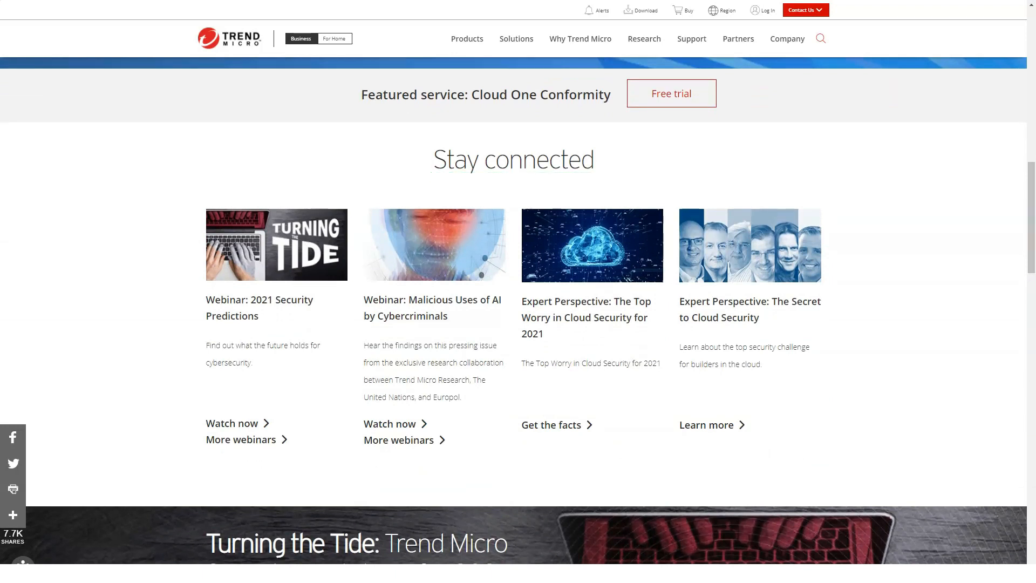
scroll("down", 3)
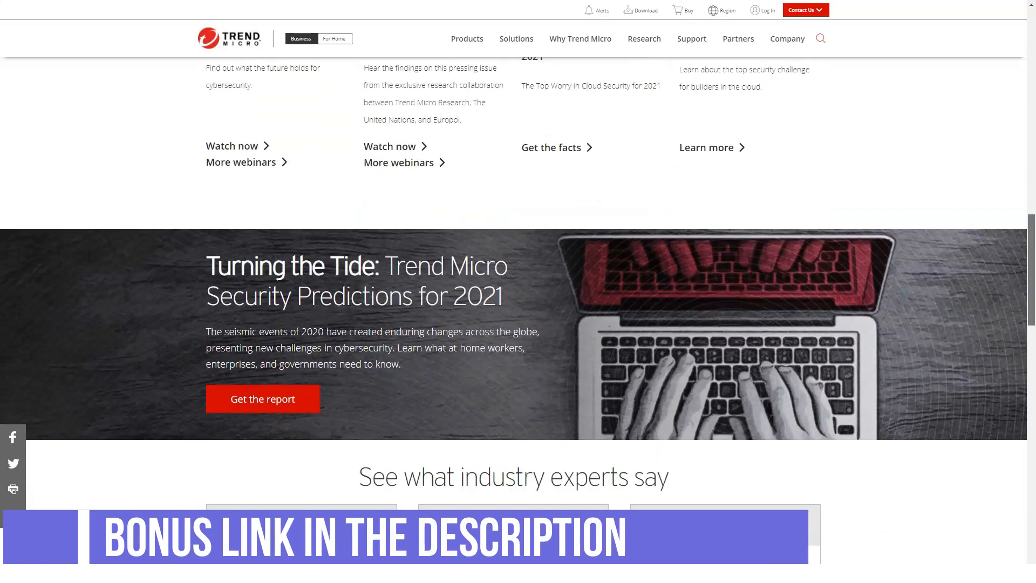
scroll("down", 3)
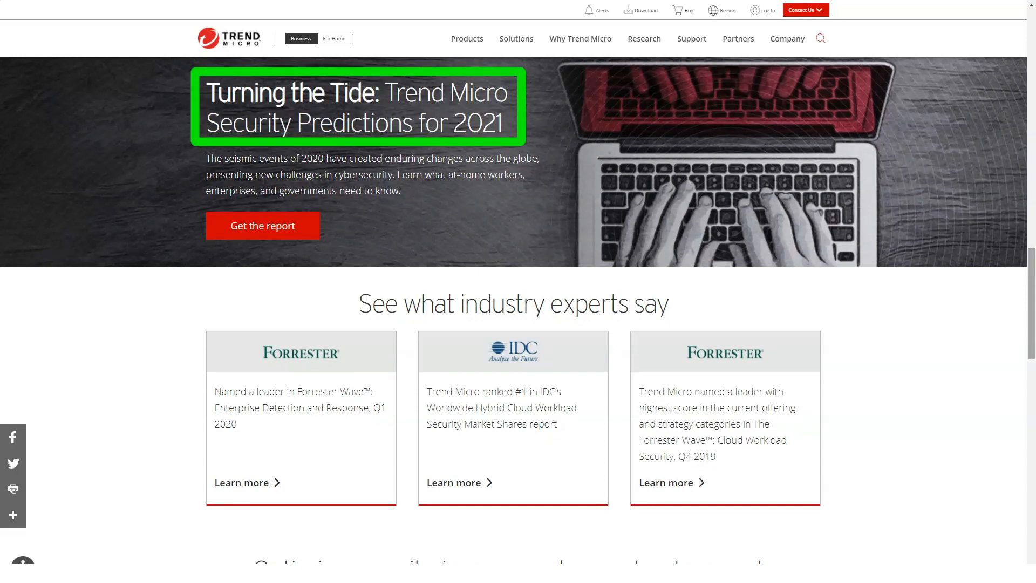
scroll("down", 3)
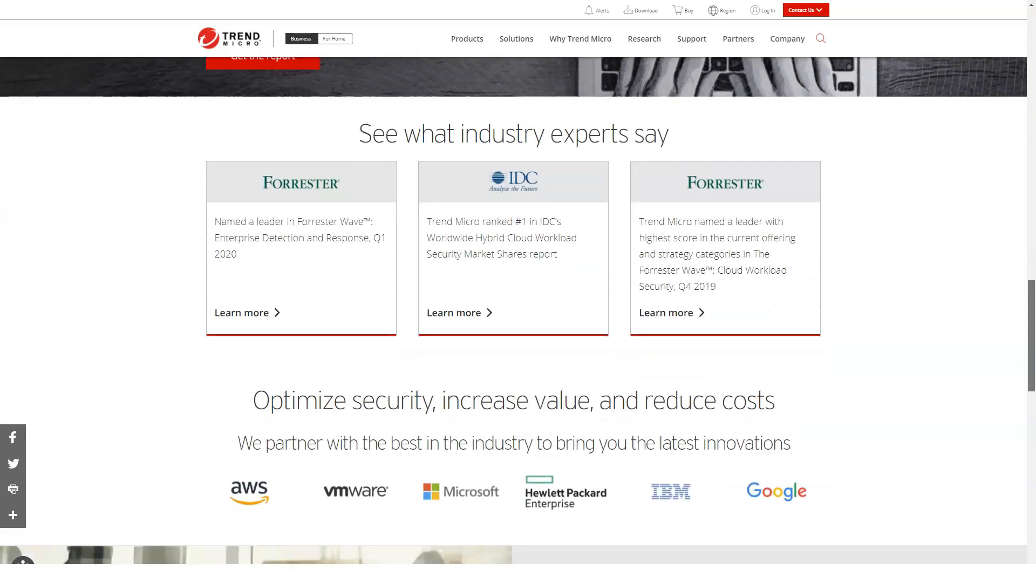
scroll("down", 3)
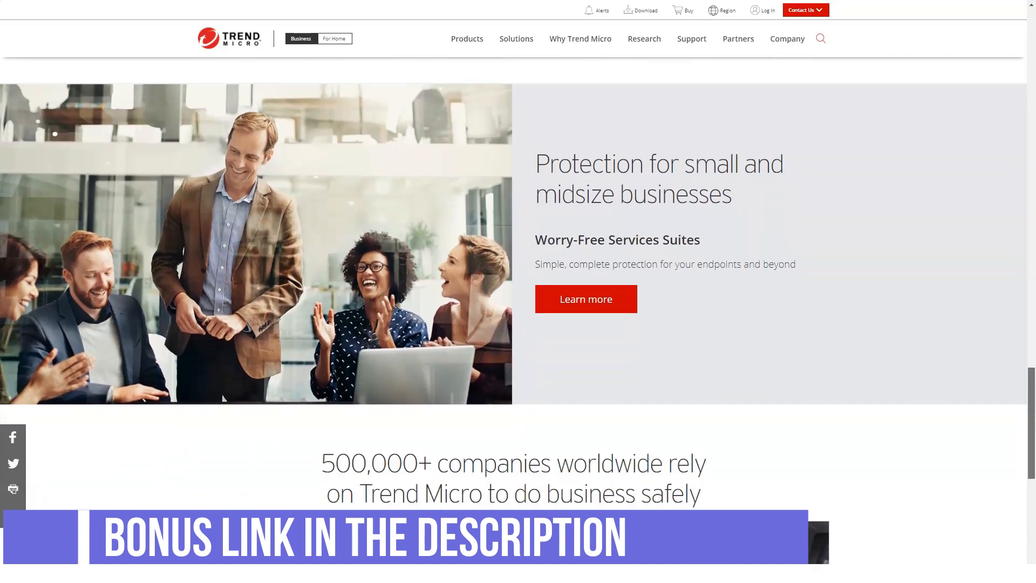
scroll("down", 3)
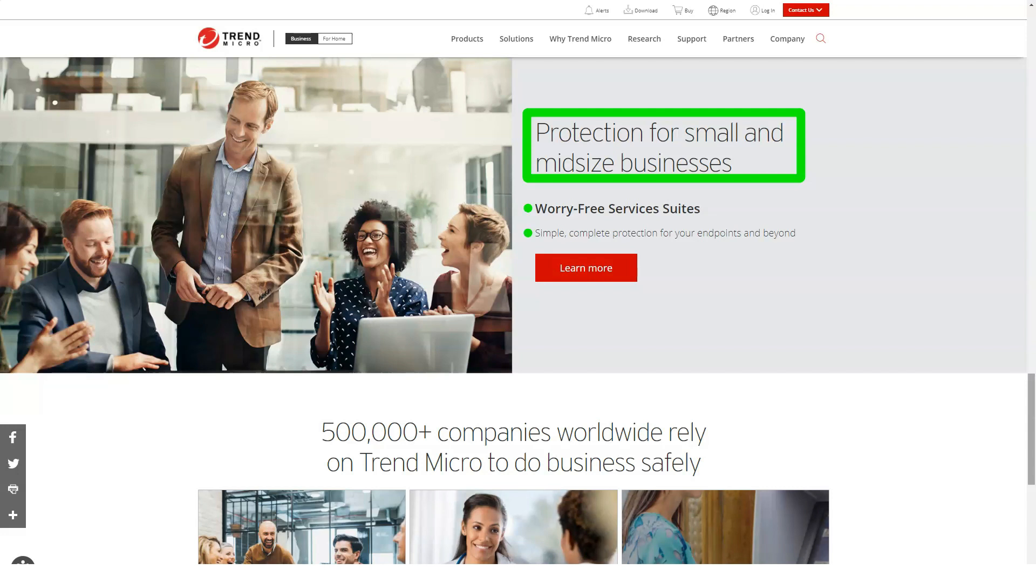
scroll("down", 3)
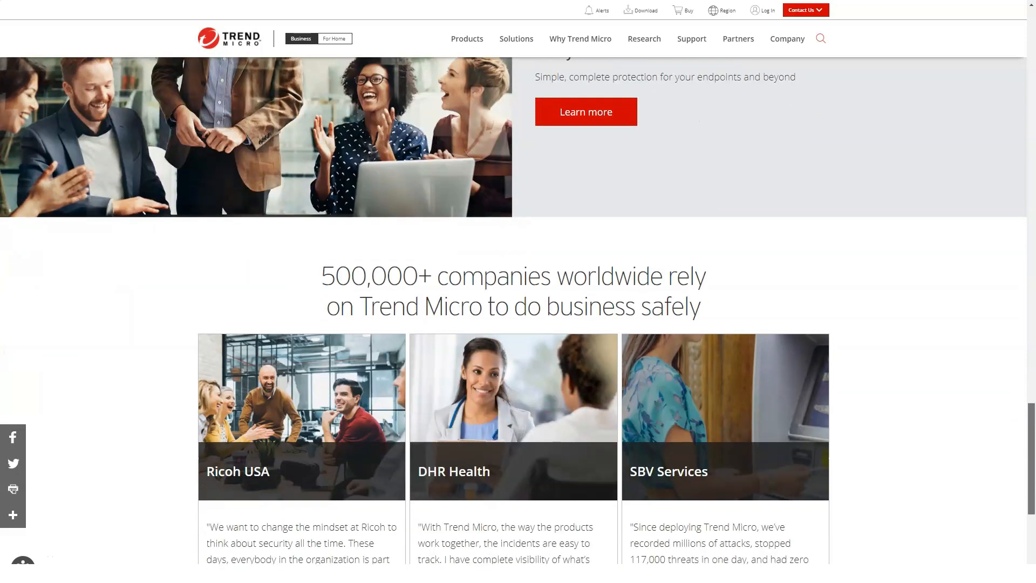
scroll("down", 3)
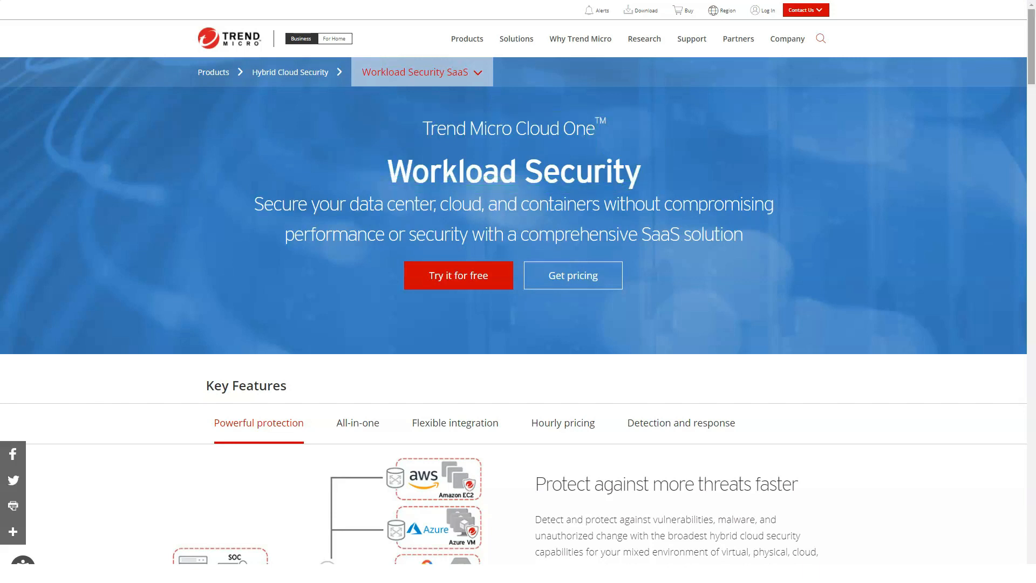
scroll("down", 3)
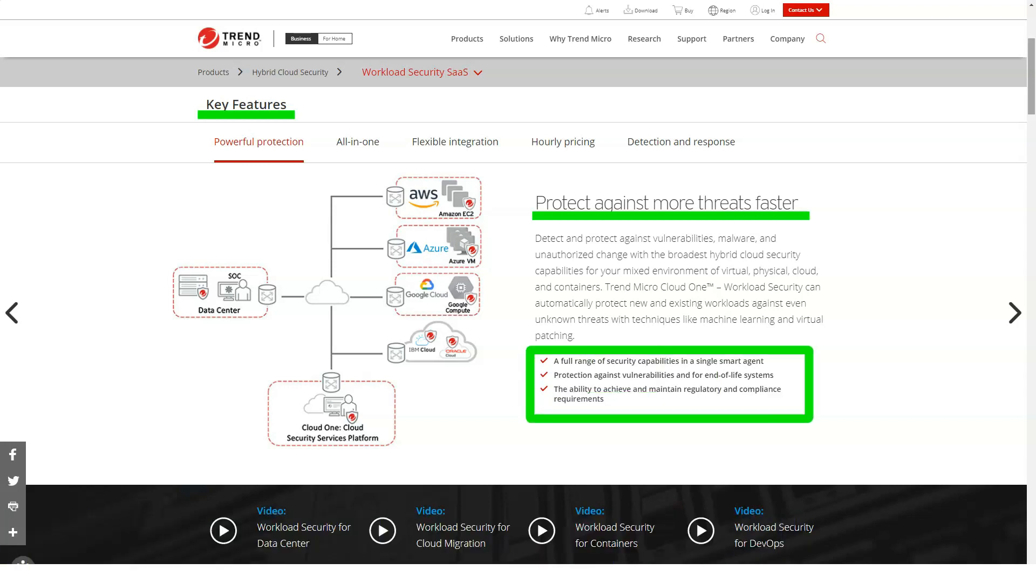
View the All-in-one, Flexible integration, Hourly pricing and Detection and response feature details
left_click(357, 141)
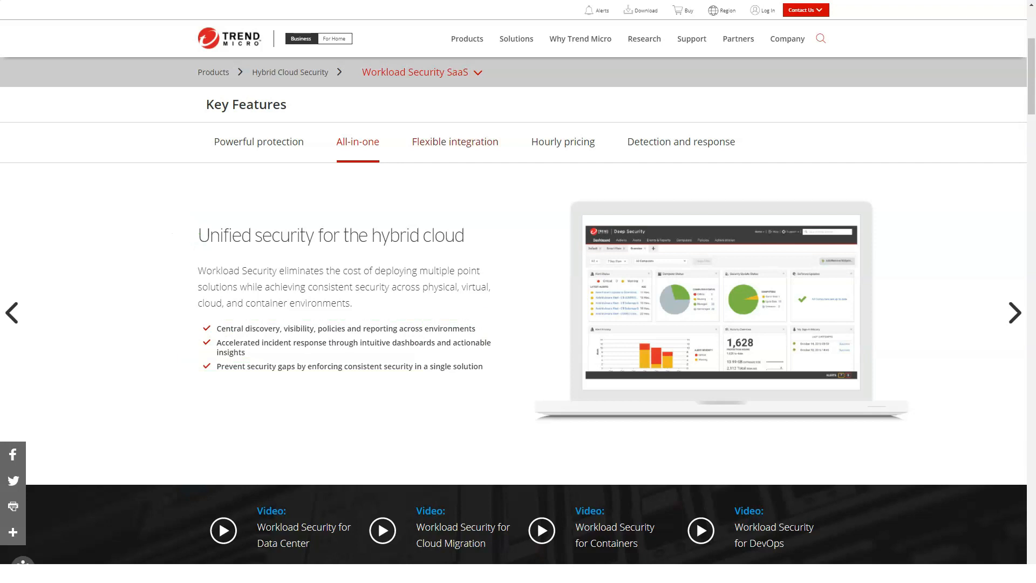
left_click(454, 141)
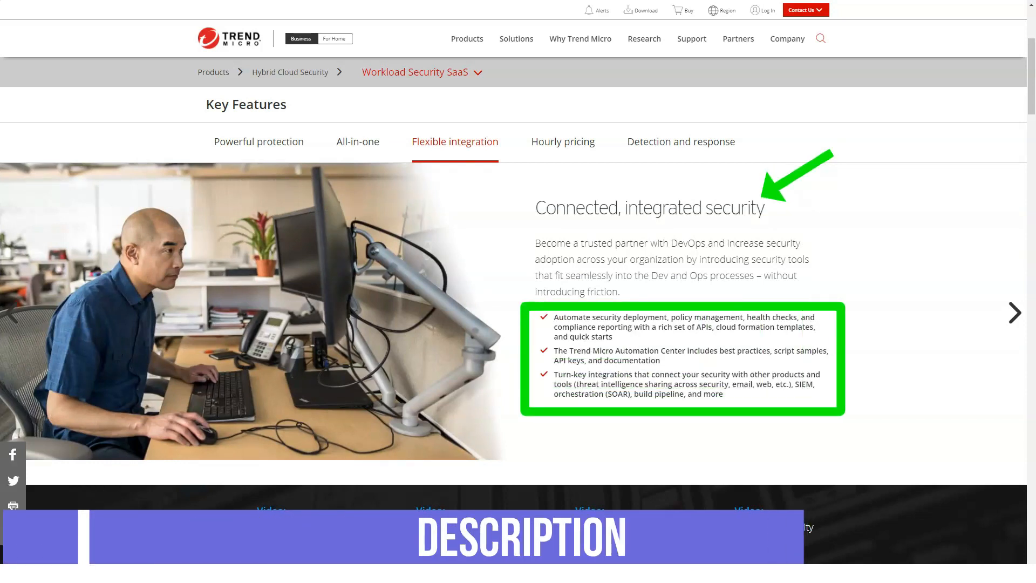
left_click(563, 142)
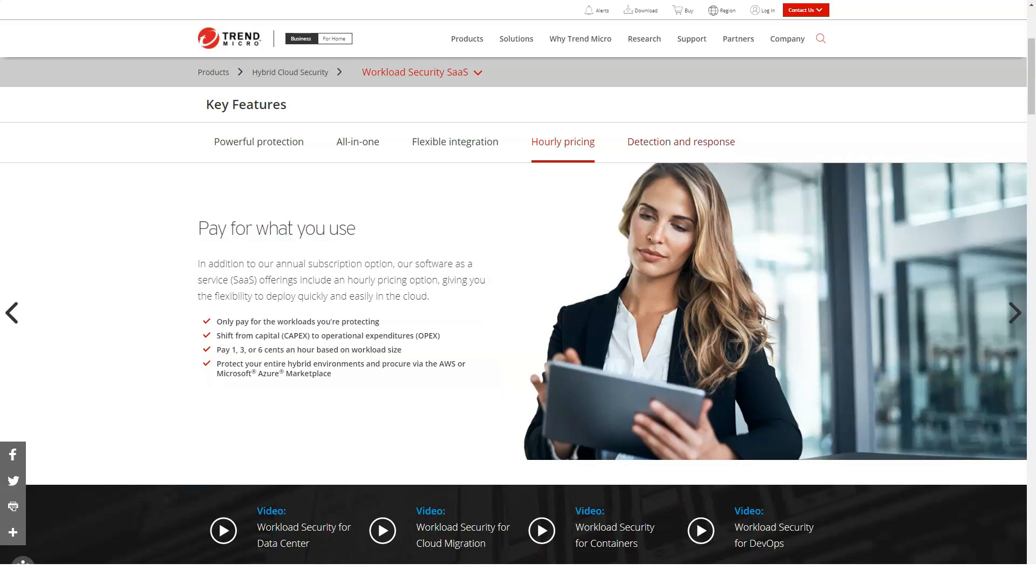
left_click(681, 141)
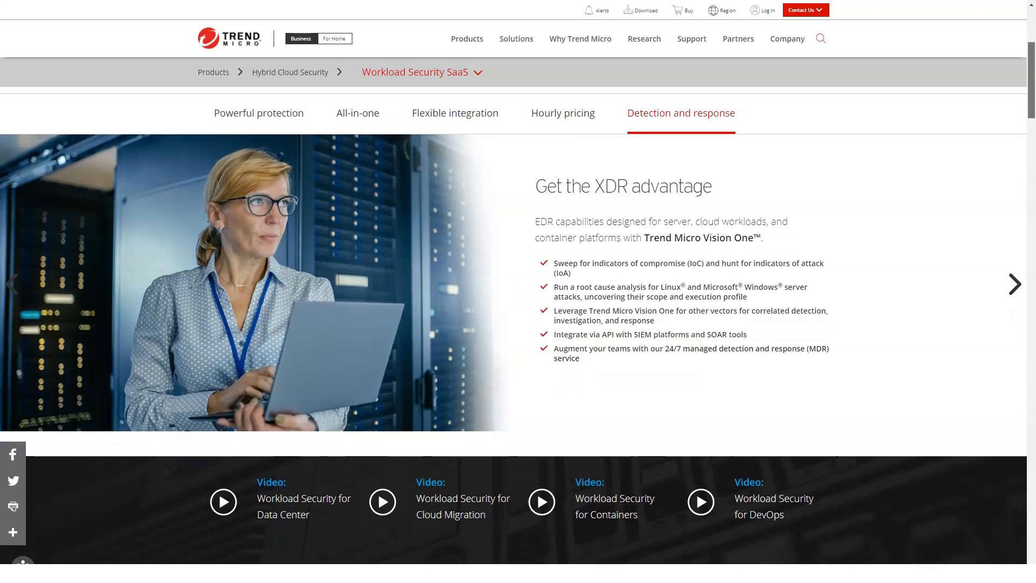
scroll("down", 3)
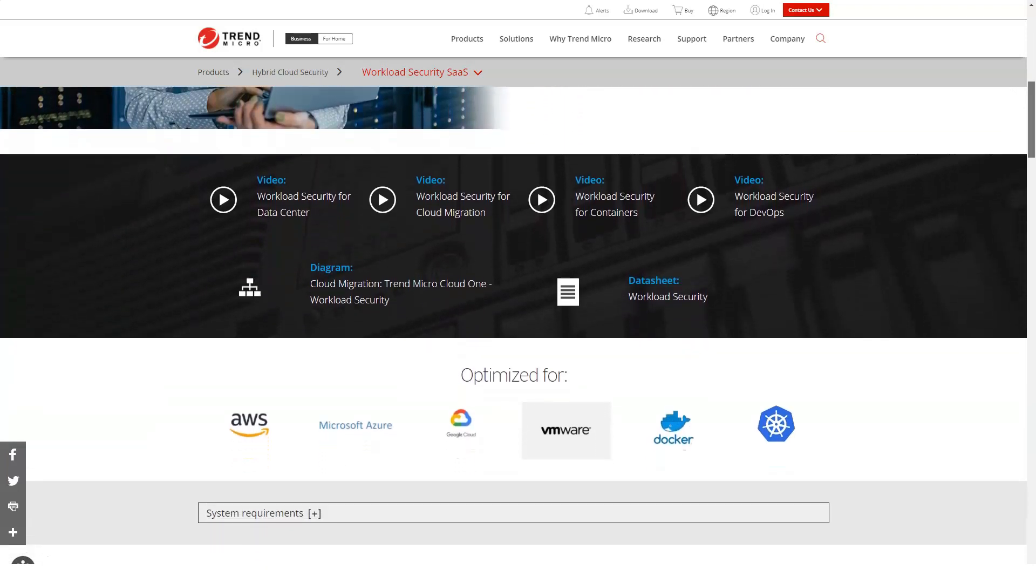
scroll("down", 3)
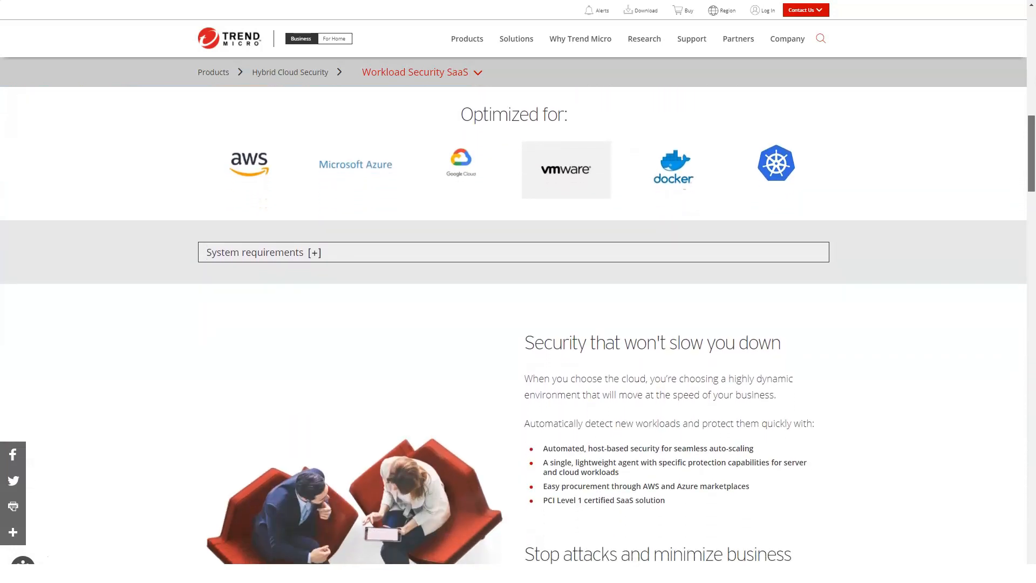
scroll("down", 3)
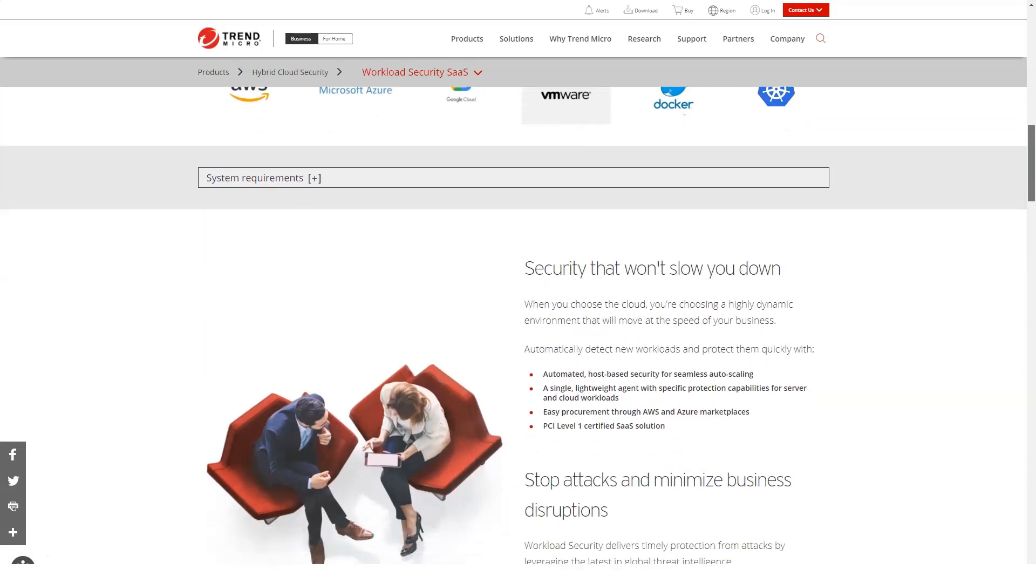
scroll("down", 3)
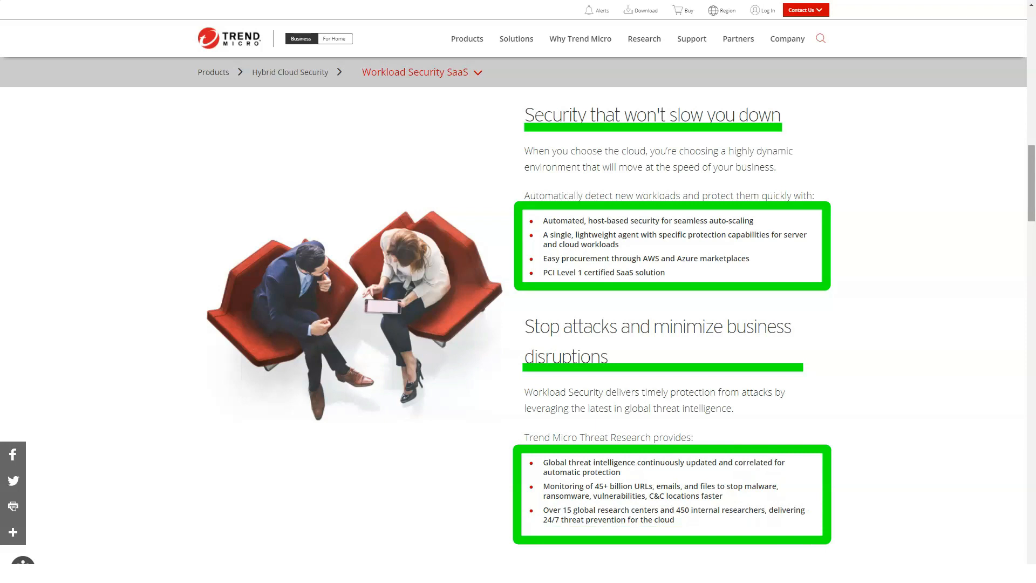
scroll("down", 3)
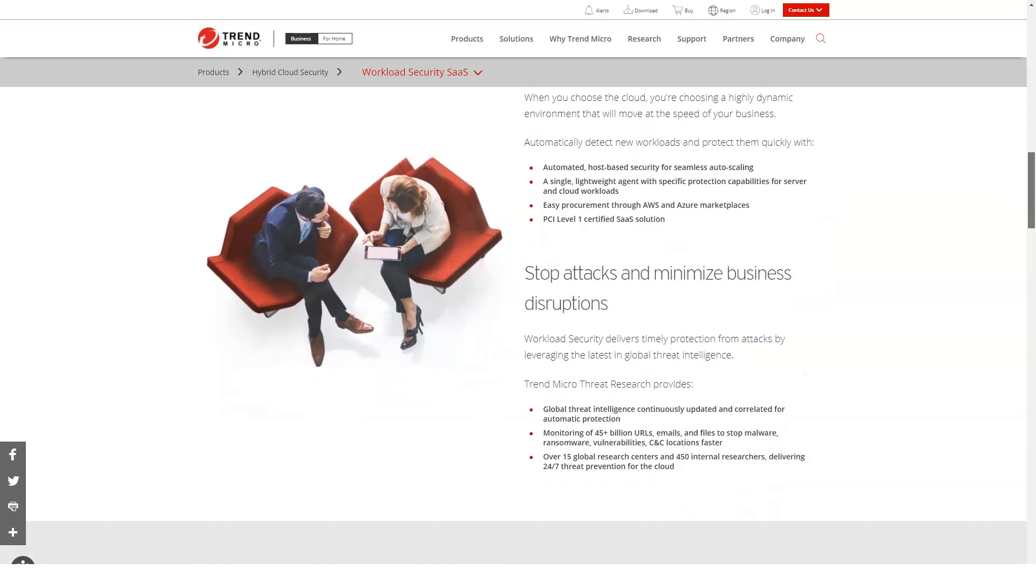
scroll("down", 3)
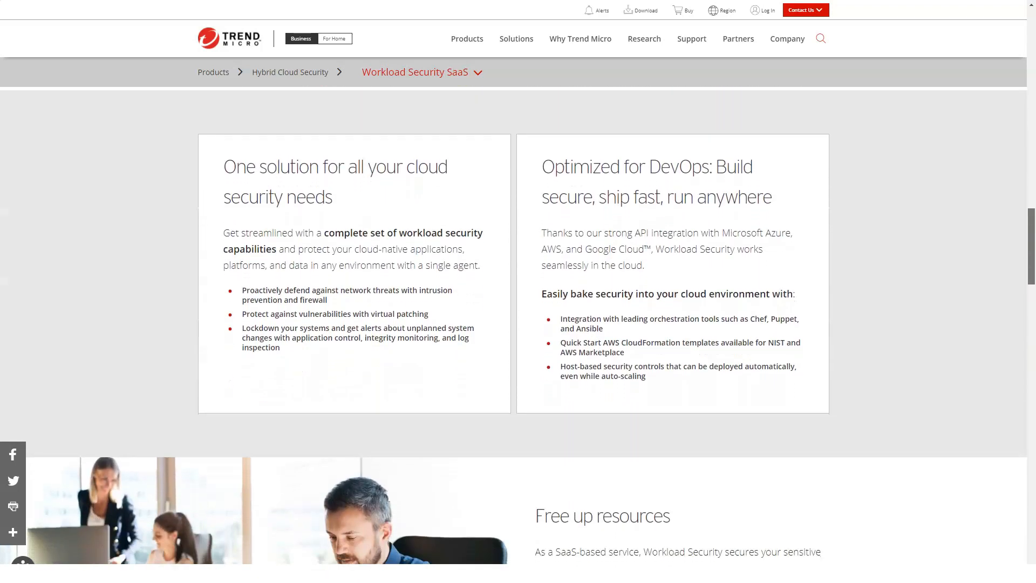
scroll("down", 3)
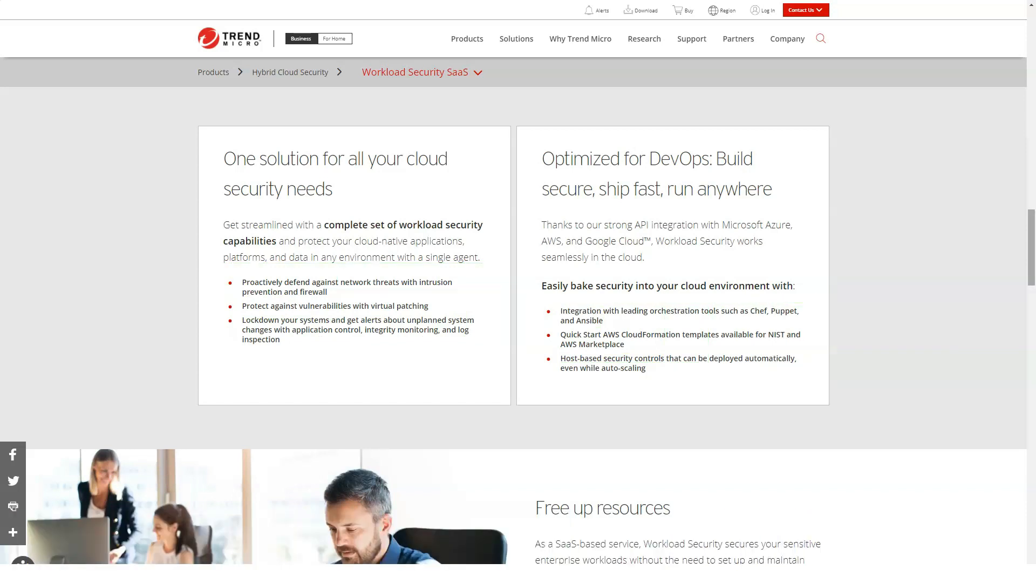
scroll("down", 3)
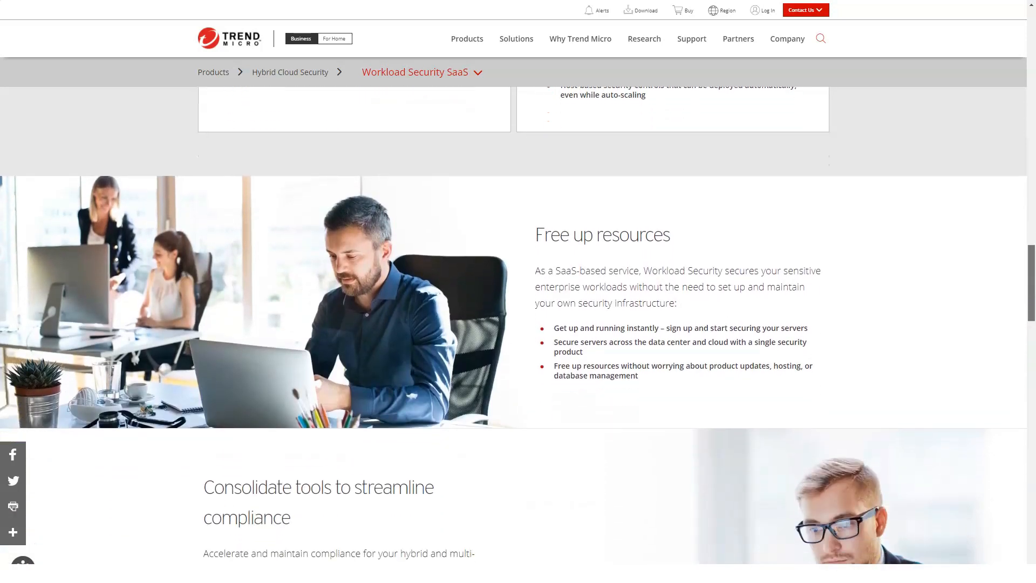
scroll("down", 3)
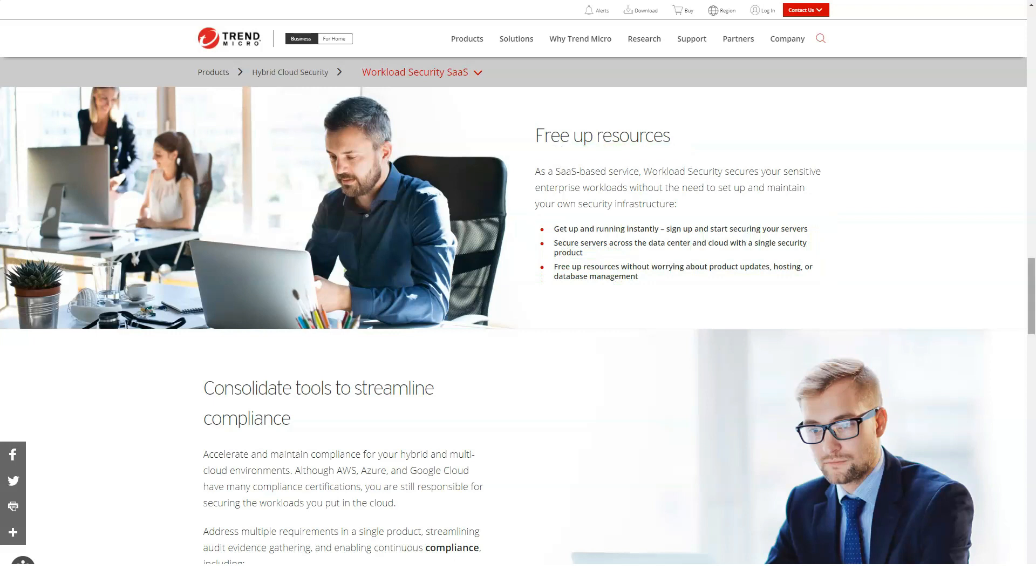
scroll("down", 3)
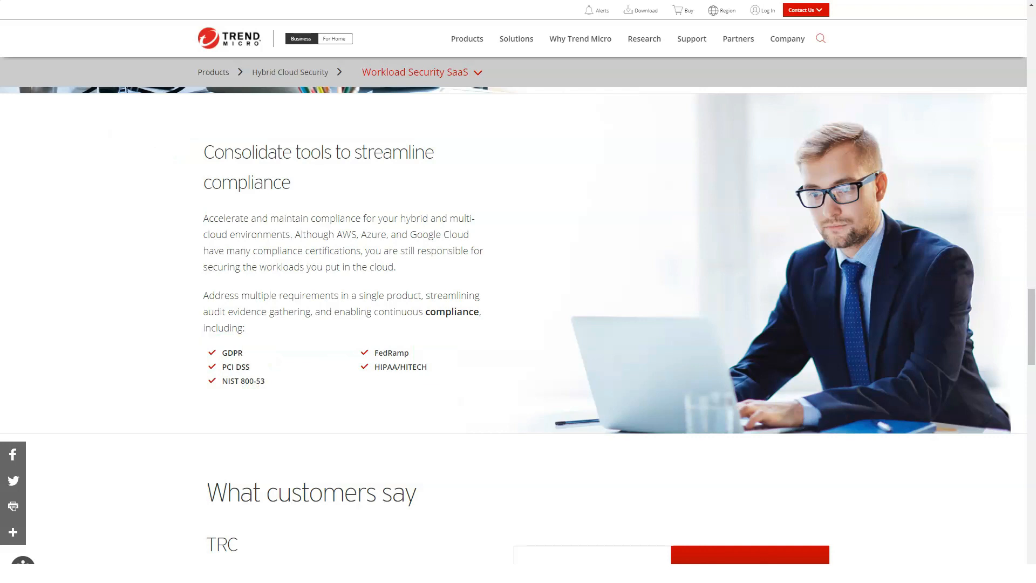
Scroll past What customers say, Trusted expertise and Other Cloud One services to Get started
scroll("down", 3)
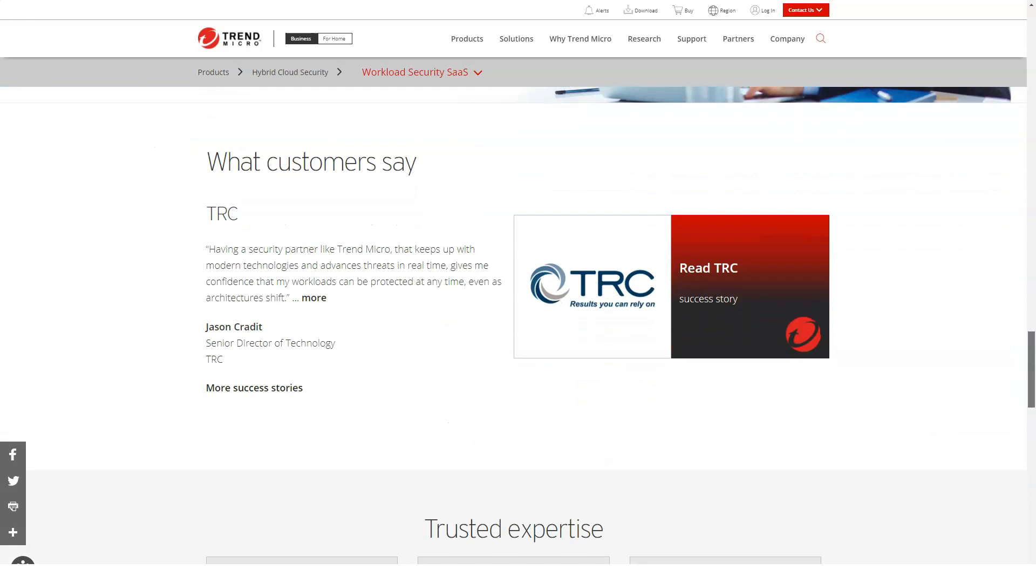
scroll("down", 3)
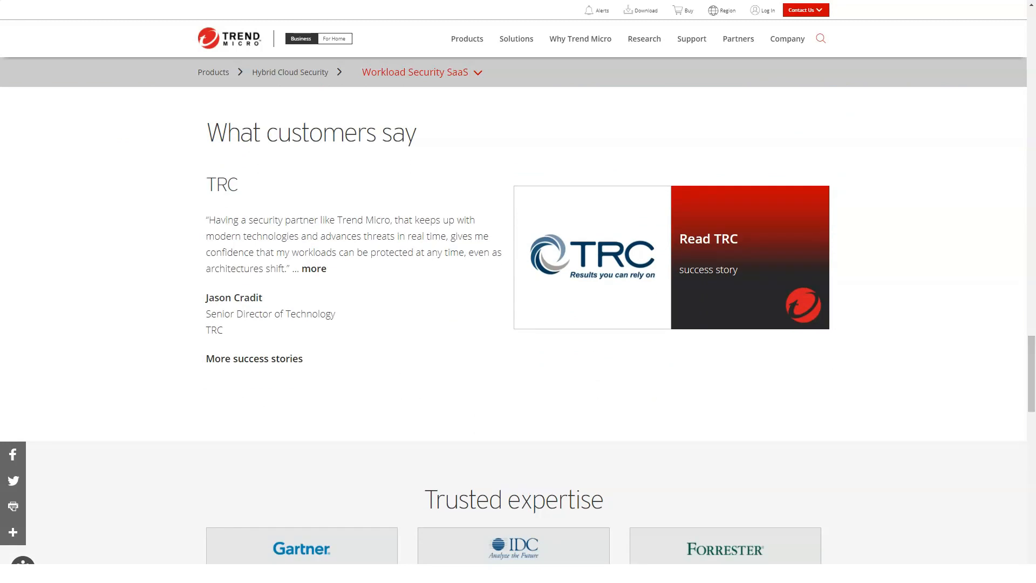
scroll("down", 3)
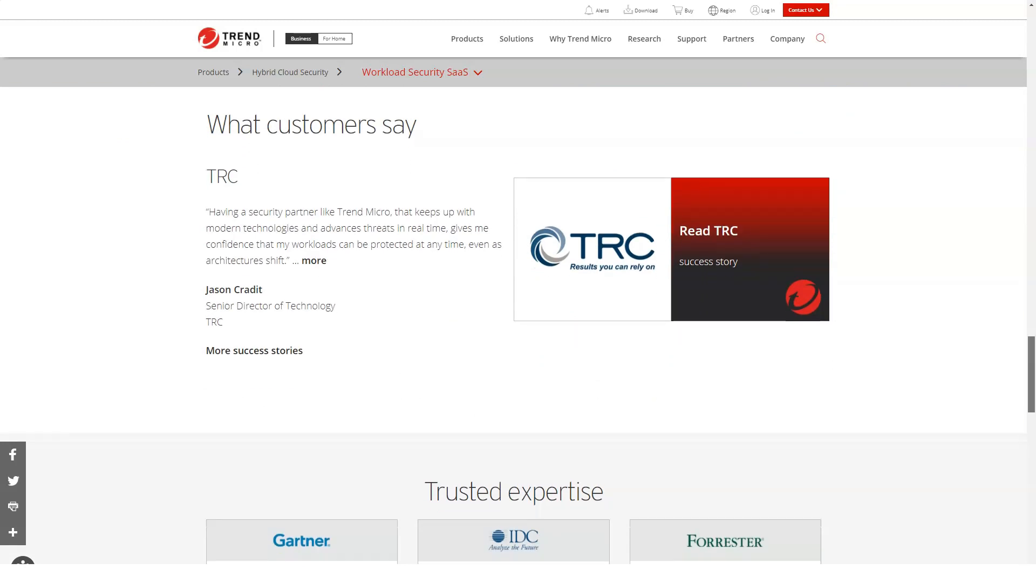
scroll("down", 3)
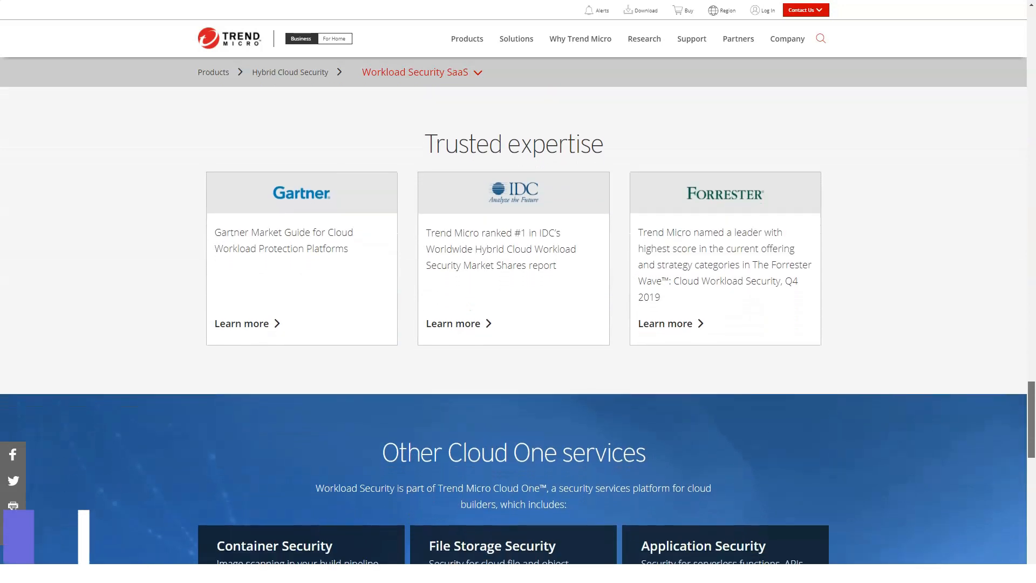
scroll("down", 3)
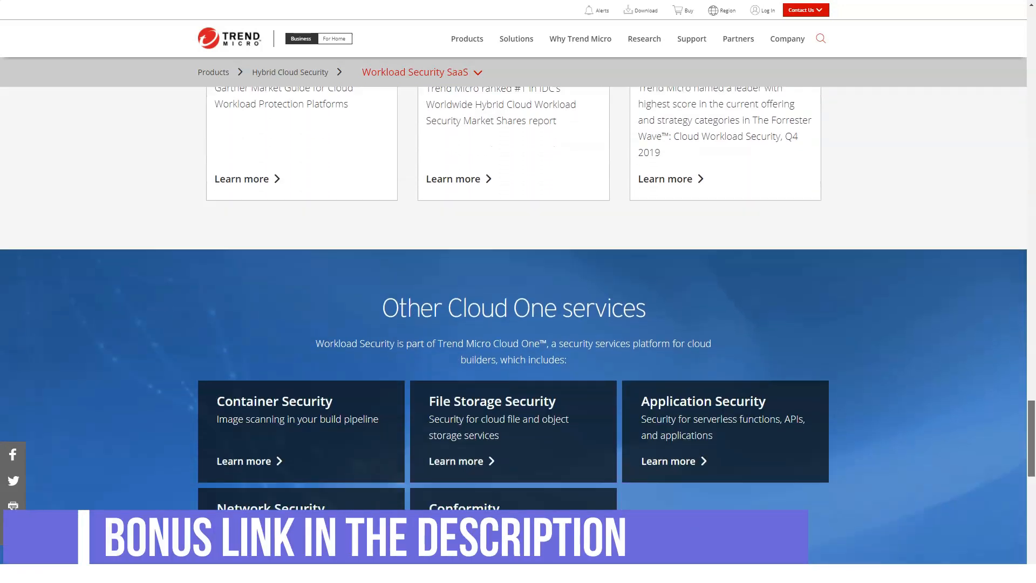
scroll("down", 3)
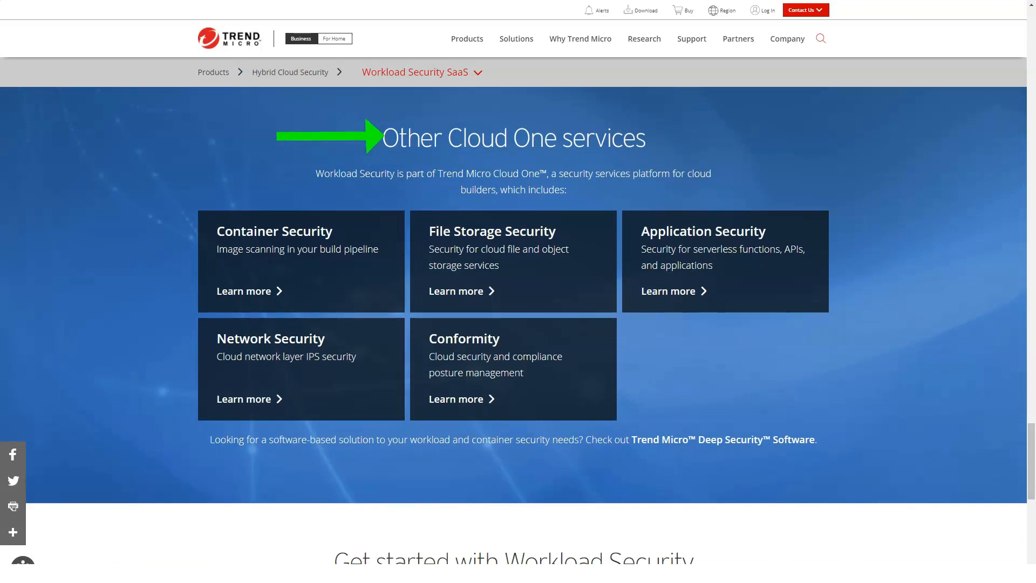
scroll("down", 3)
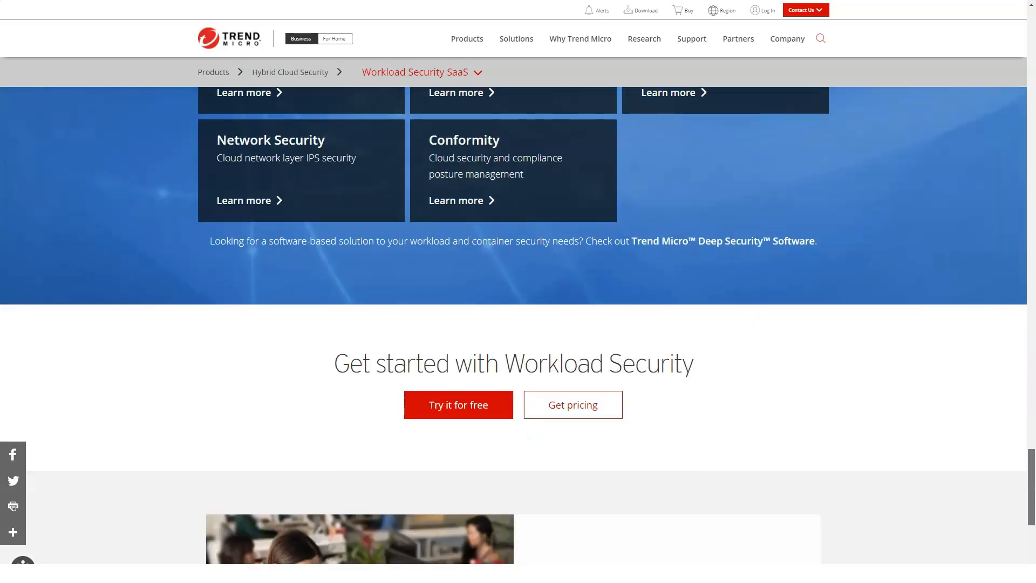
scroll("down", 3)
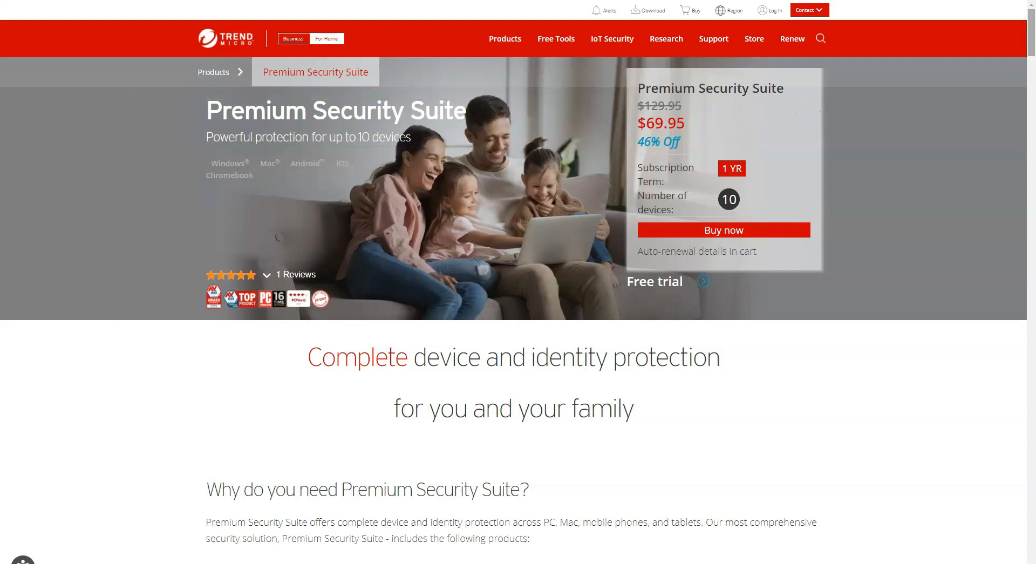
Scroll through the Premium Security Suite product list and Compare products table
scroll("down", 3)
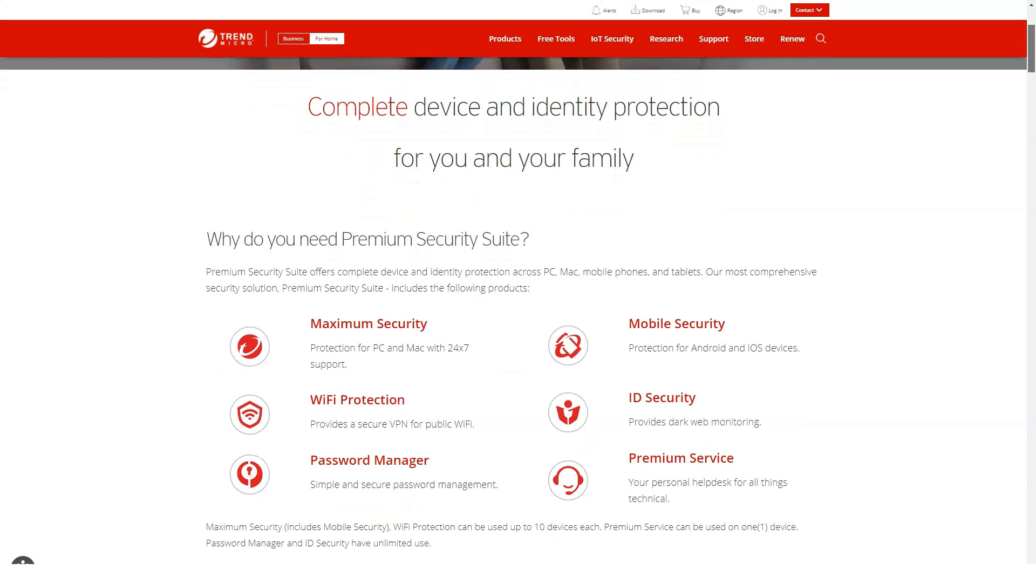
scroll("down", 3)
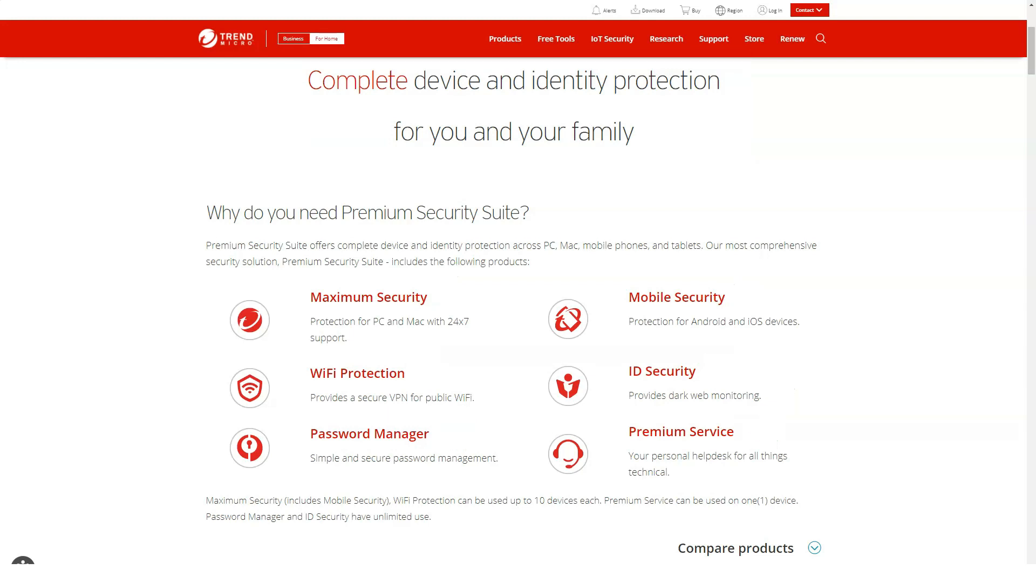
scroll("down", 3)
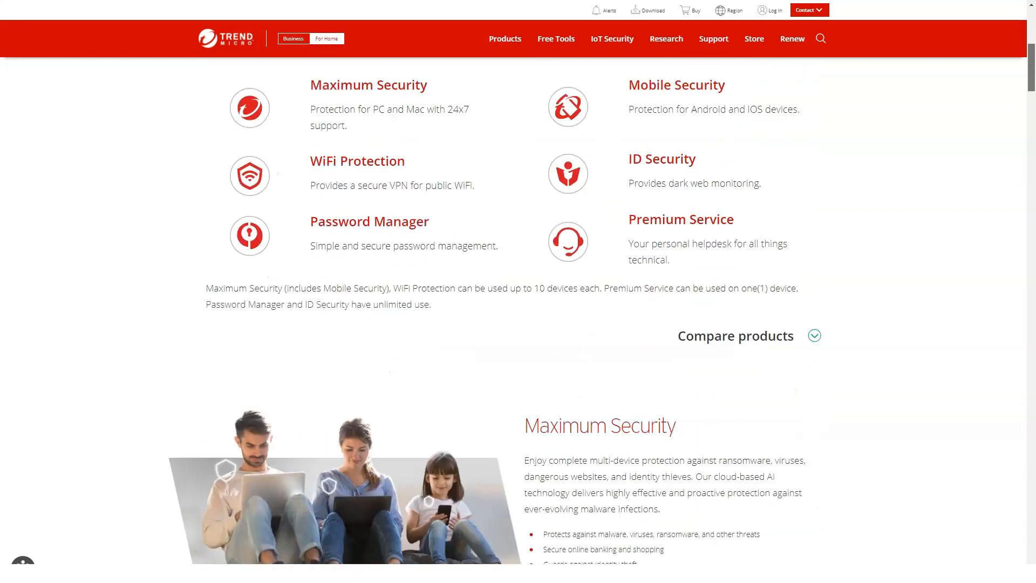
scroll("down", 3)
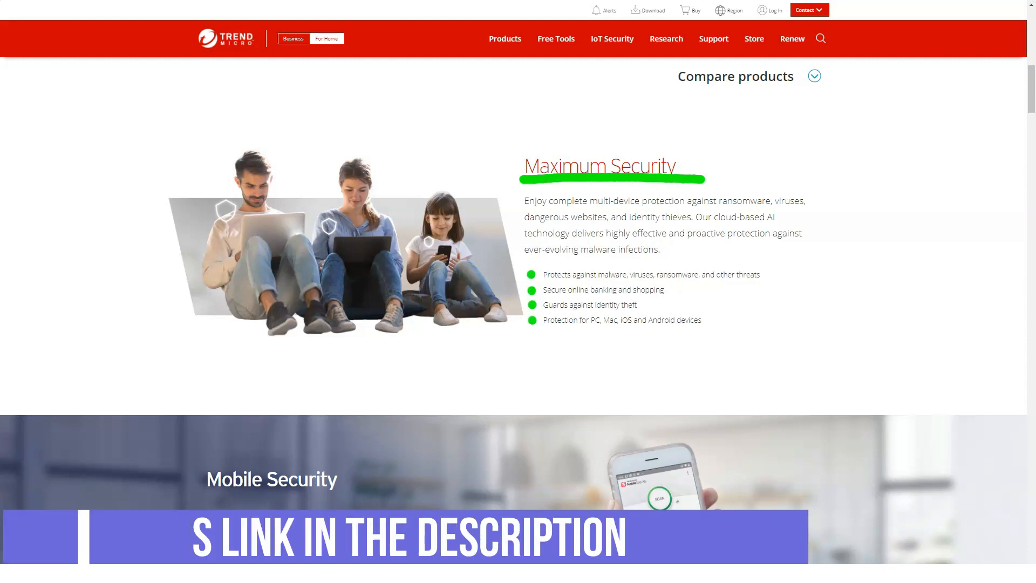
scroll("down", 3)
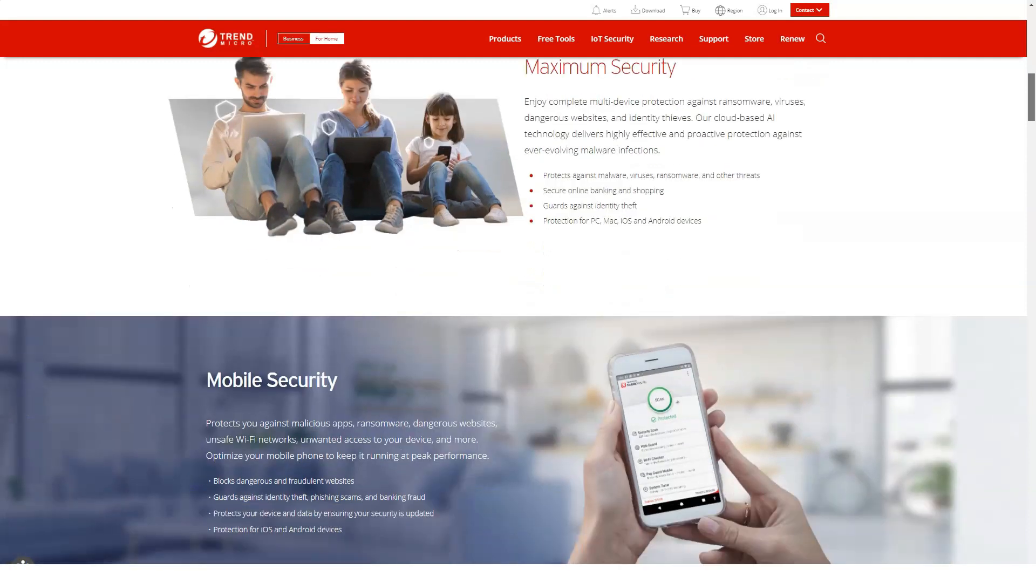
scroll("down", 3)
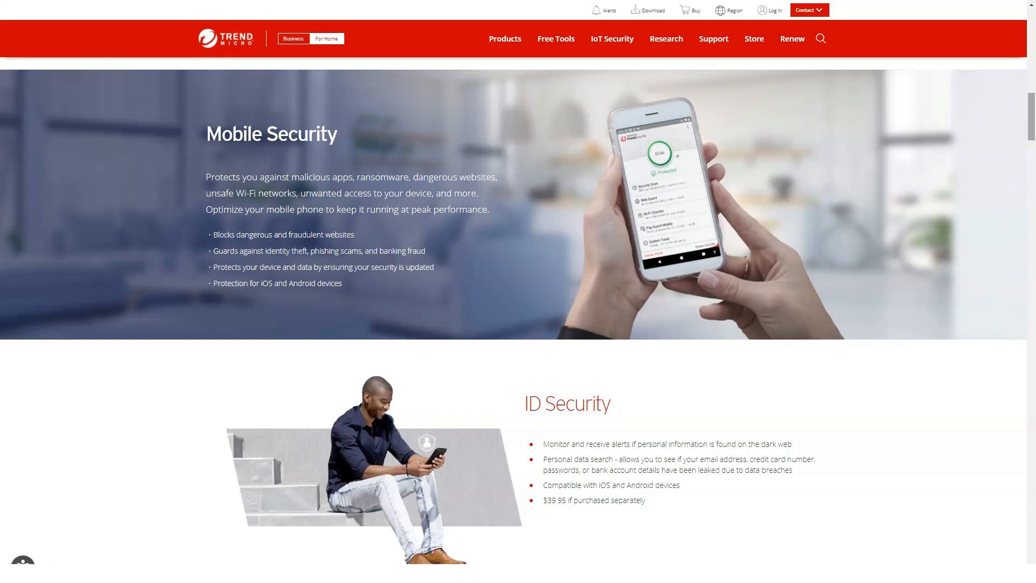
scroll("down", 3)
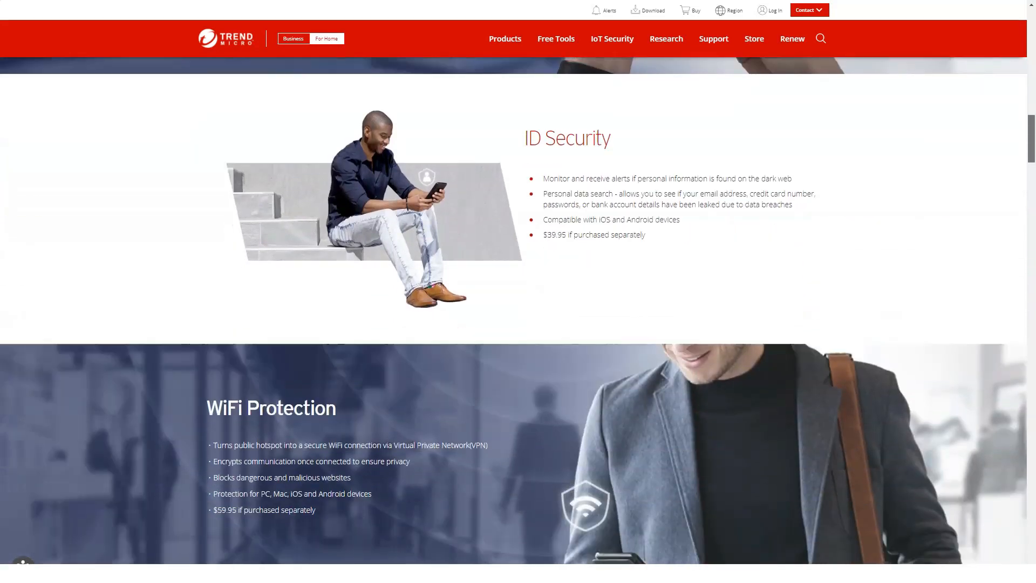
scroll("down", 3)
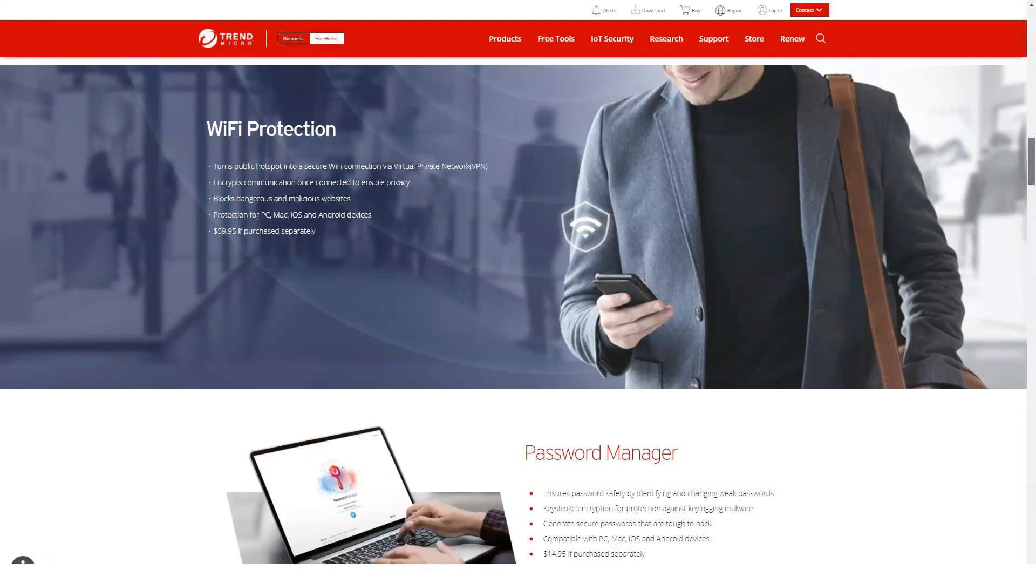
scroll("down", 3)
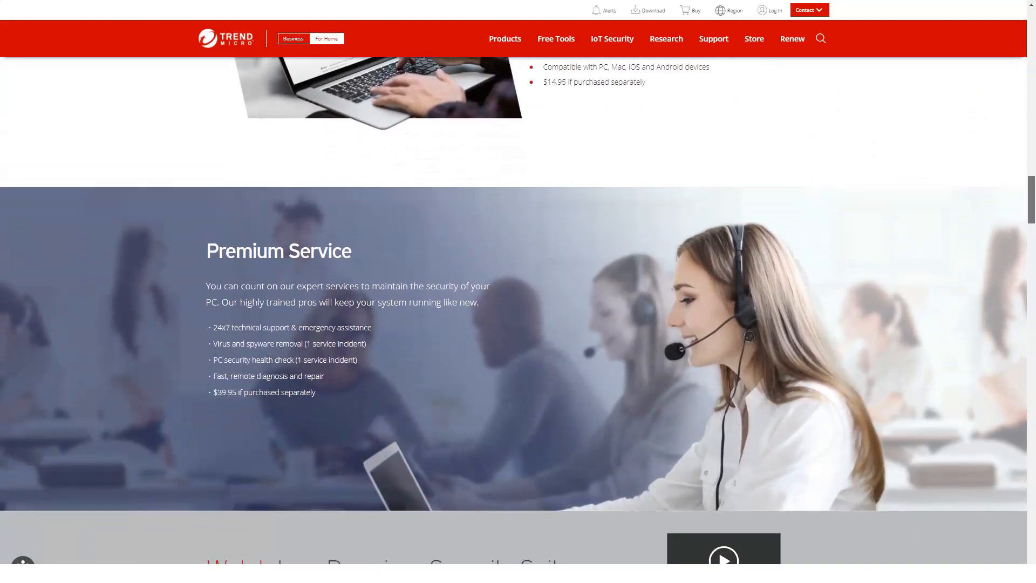
scroll("down", 3)
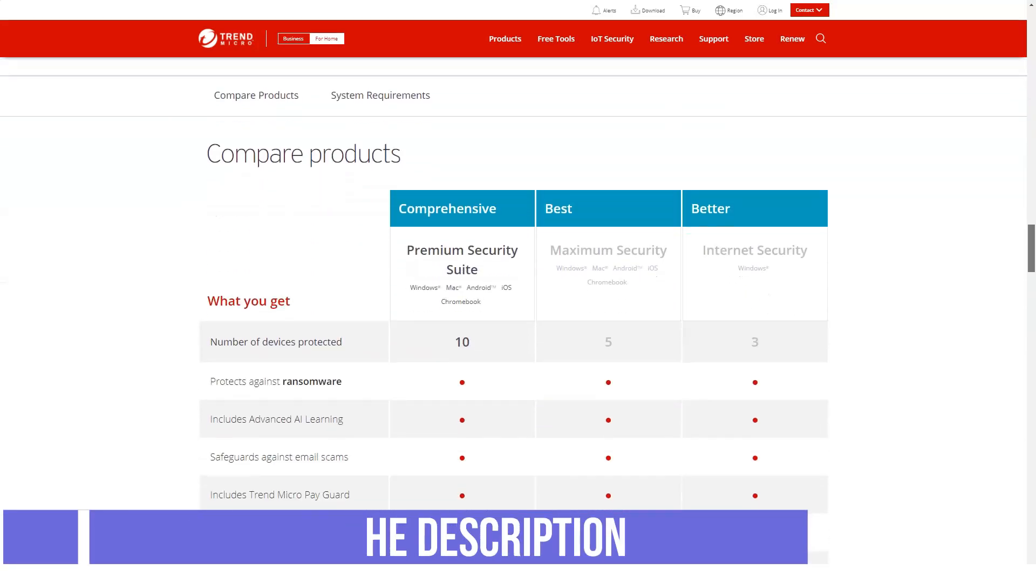
Scroll on past pricing into the Read reviews and FAQs sections
scroll("down", 3)
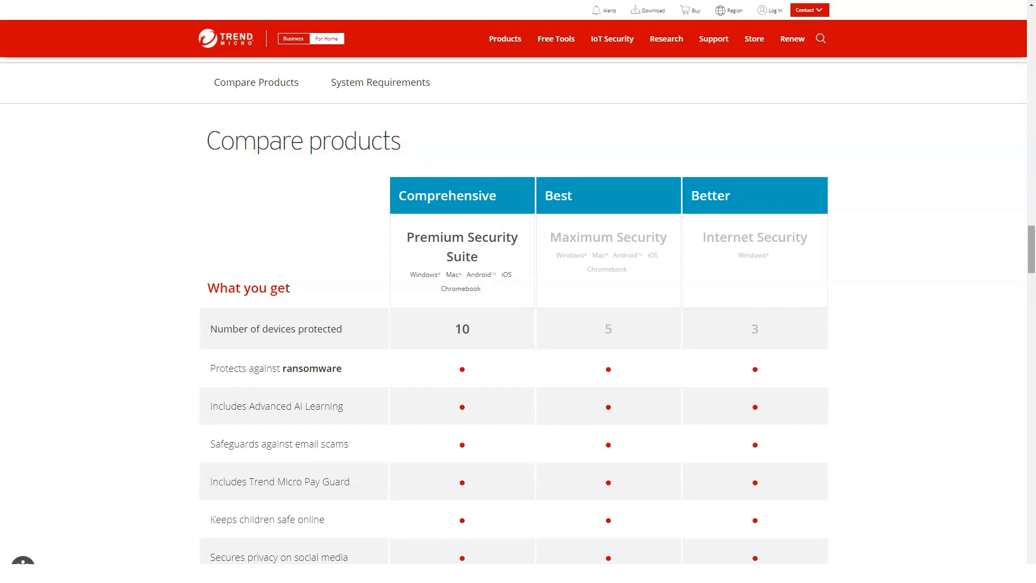
scroll("down", 3)
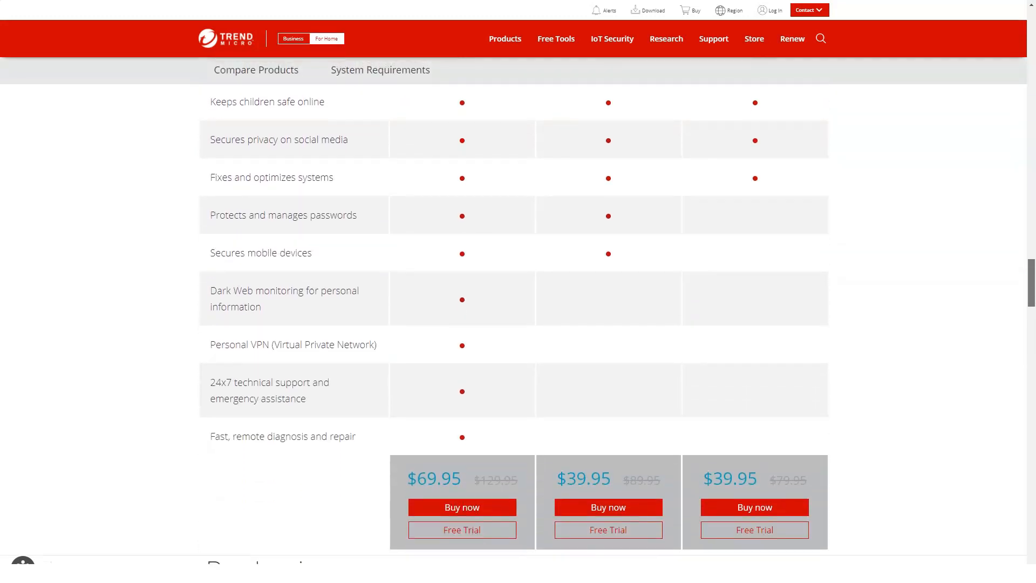
scroll("down", 3)
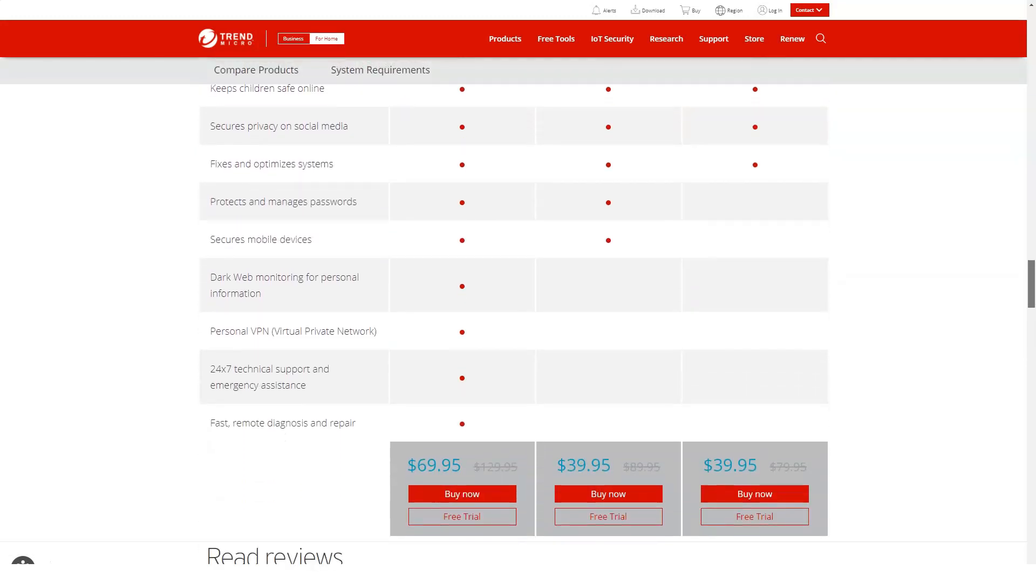
scroll("down", 3)
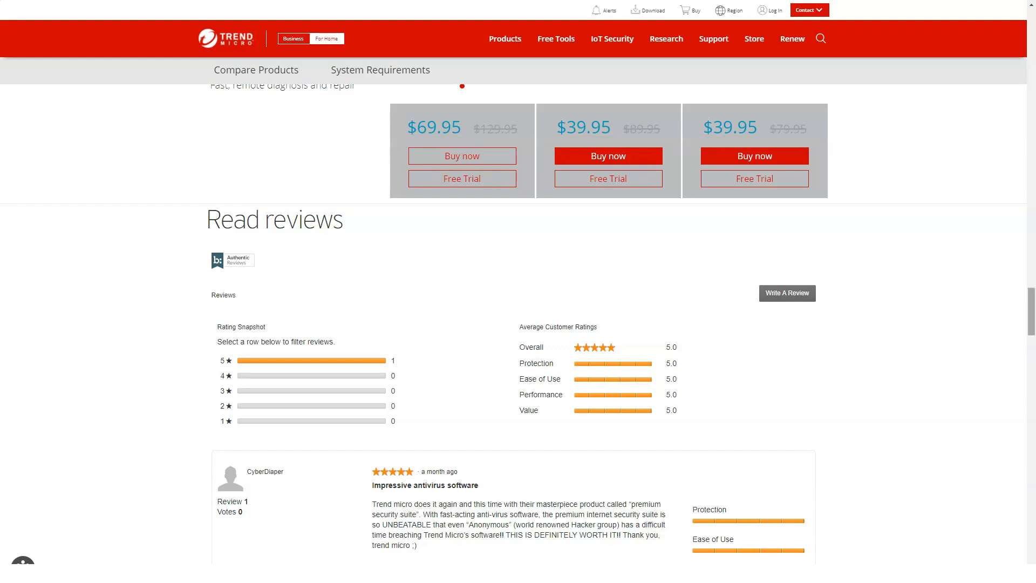
scroll("down", 3)
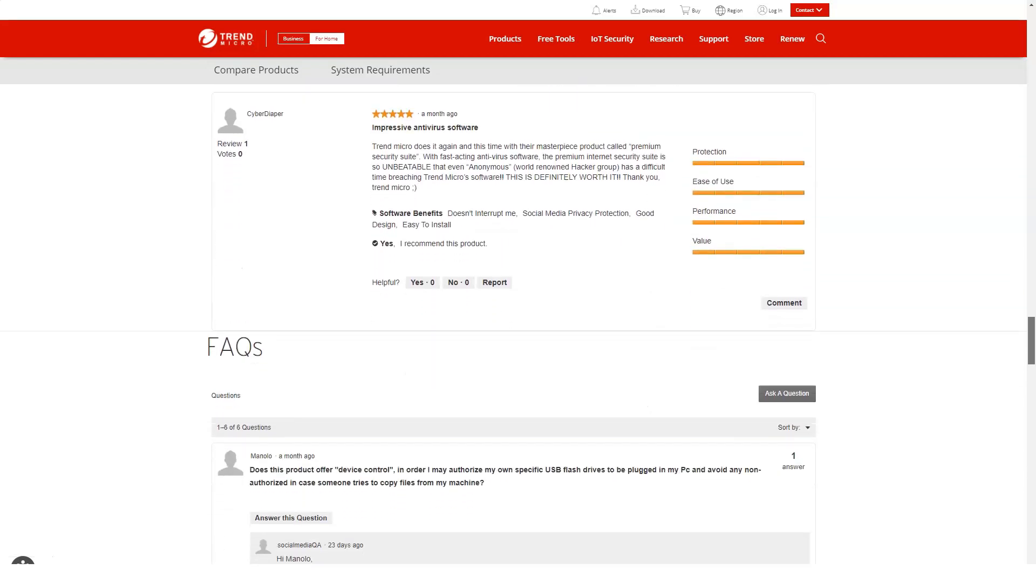
scroll("down", 3)
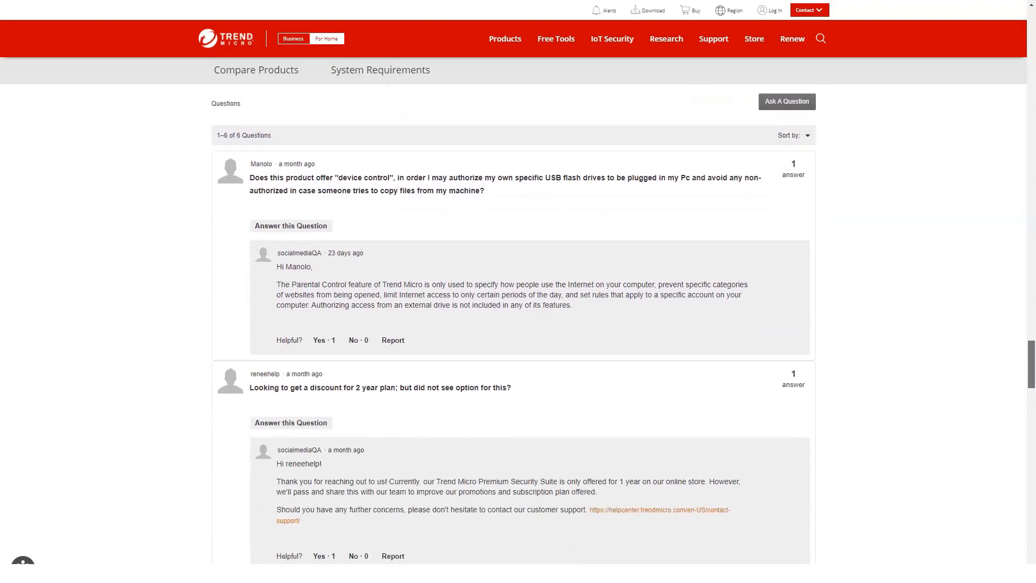
scroll("down", 3)
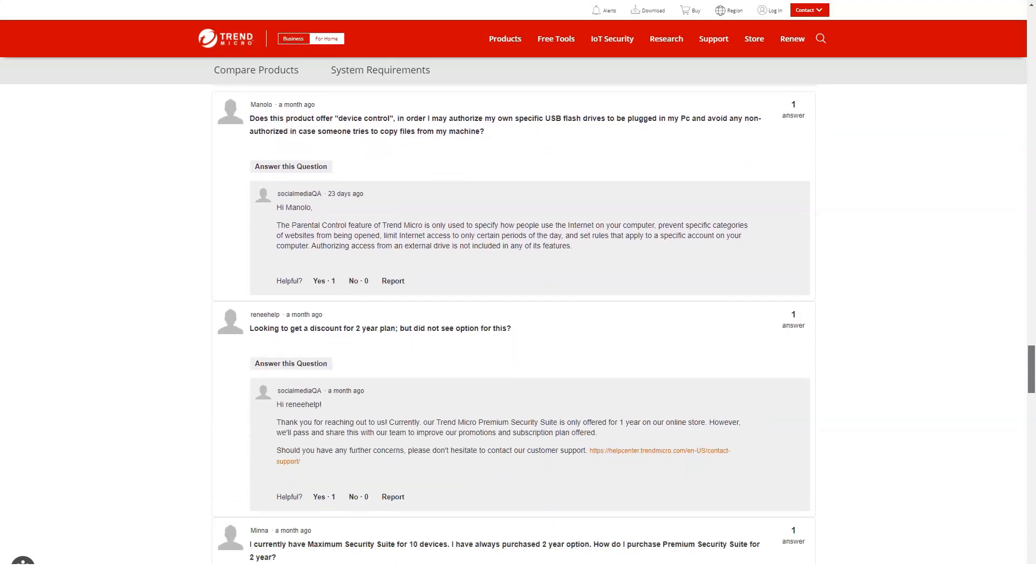
scroll("down", 3)
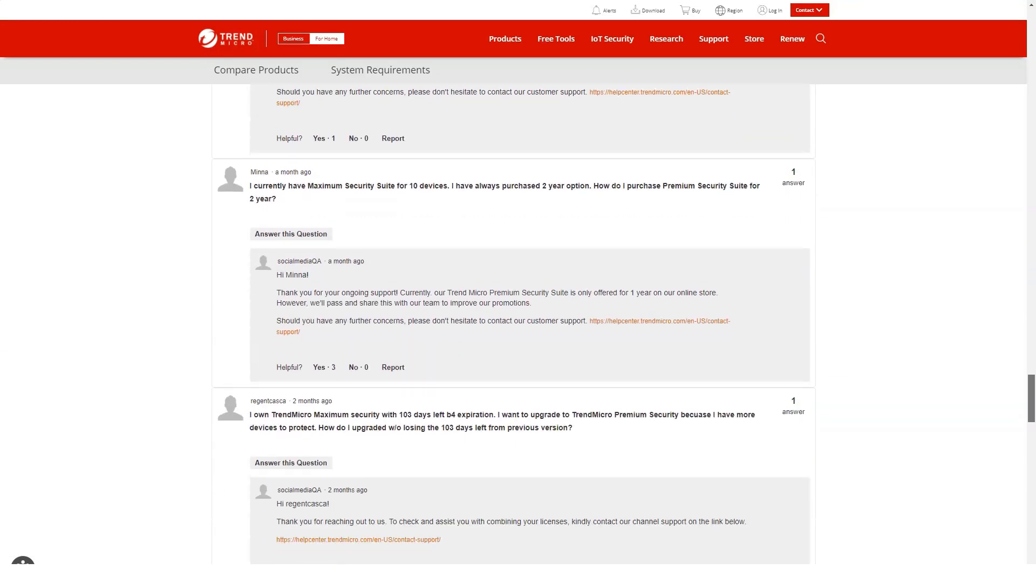
scroll("down", 3)
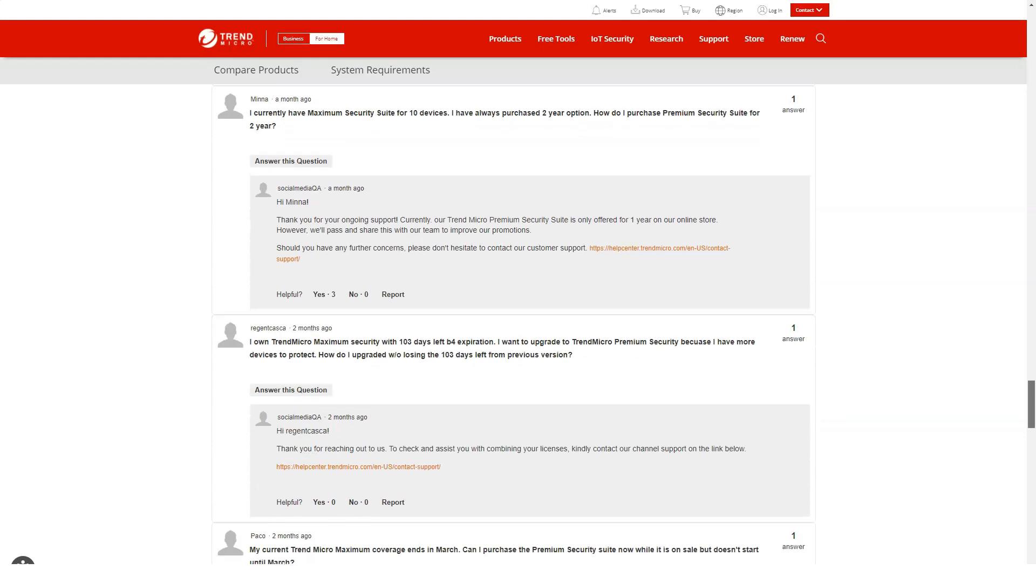
scroll("down", 3)
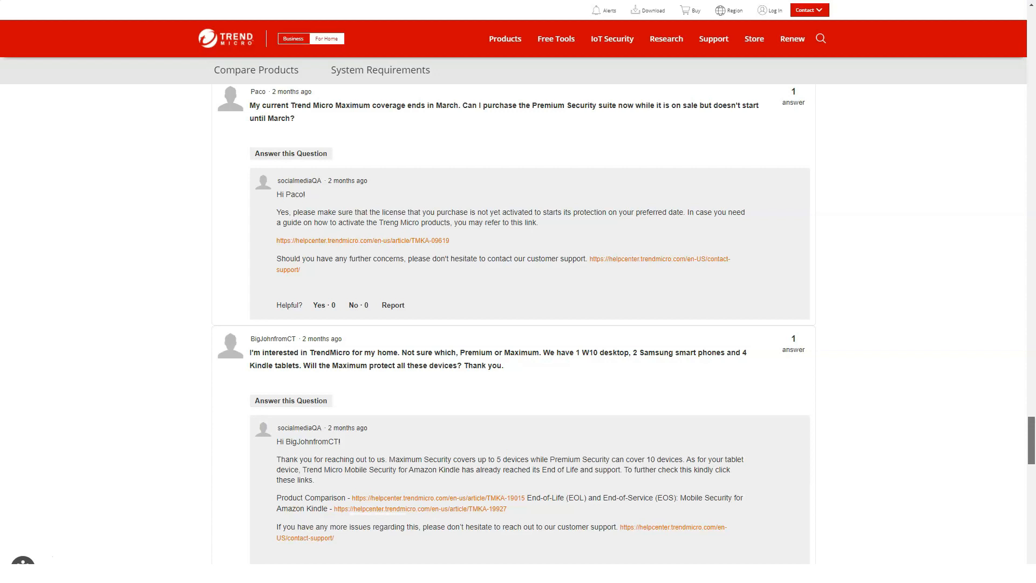
Show the suite's System Requirements down to Terms & Conditions, then go to Free Tools, Apps, and Trials
left_click(380, 69)
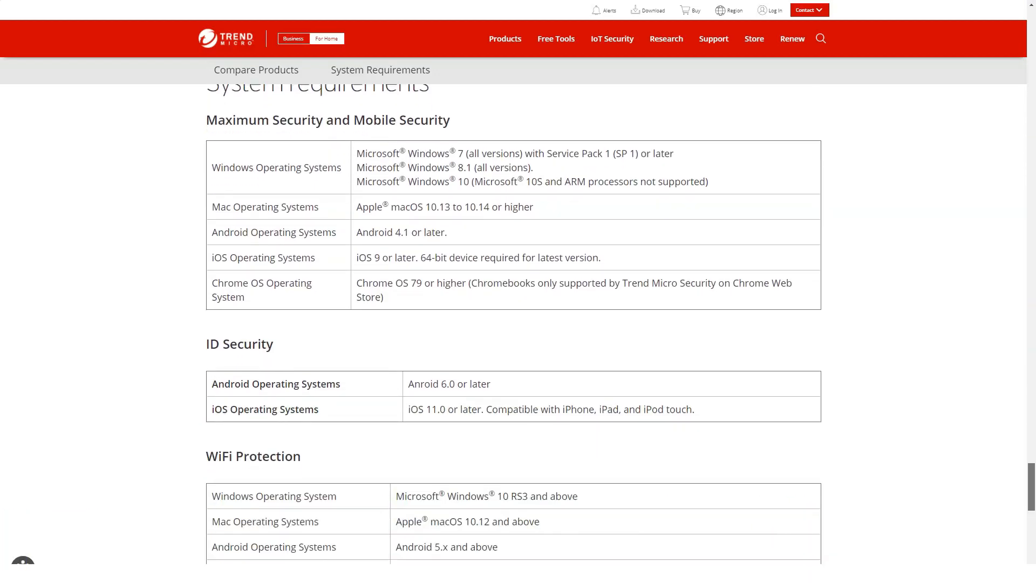
scroll("down", 3)
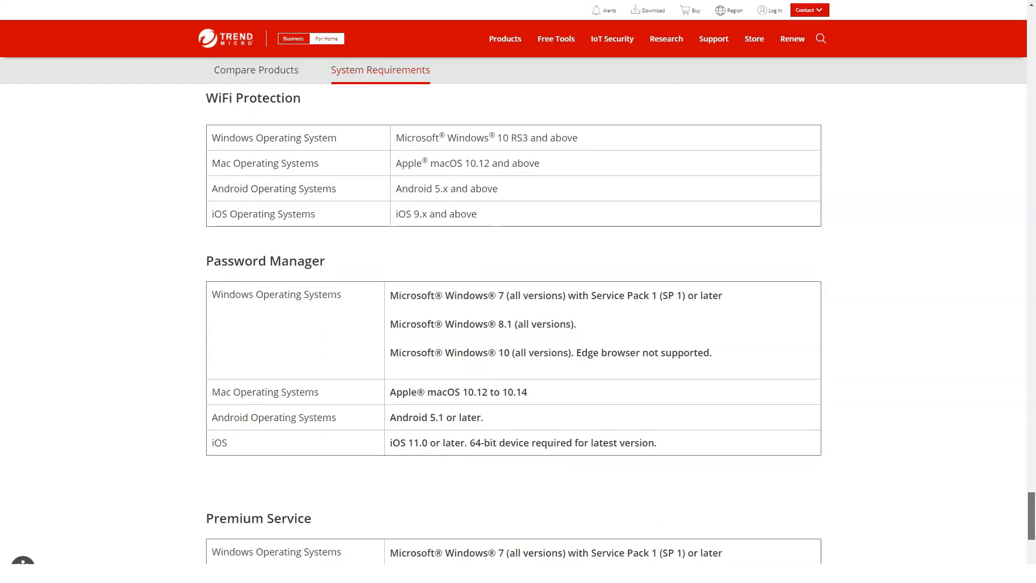
scroll("down", 3)
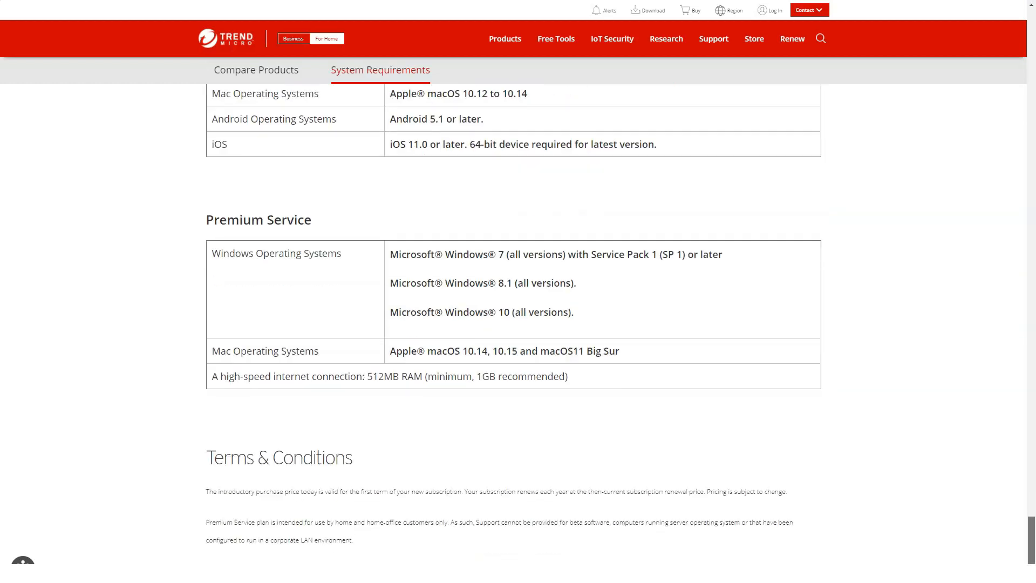
left_click(555, 39)
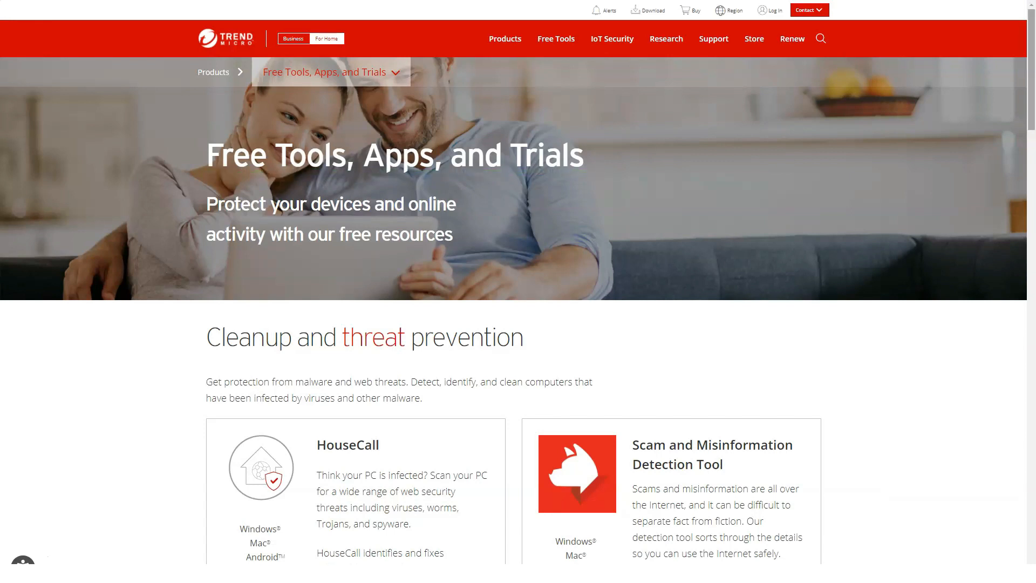
Scroll past the mobile tools to the free-trial products, Maximum Security through Antivirus for Mac
scroll("down", 3)
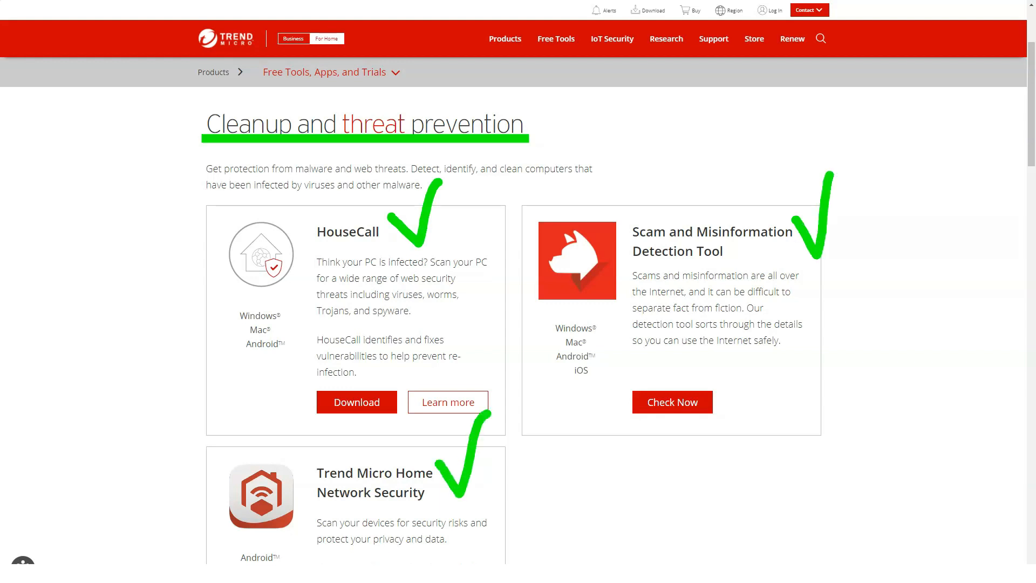
scroll("down", 3)
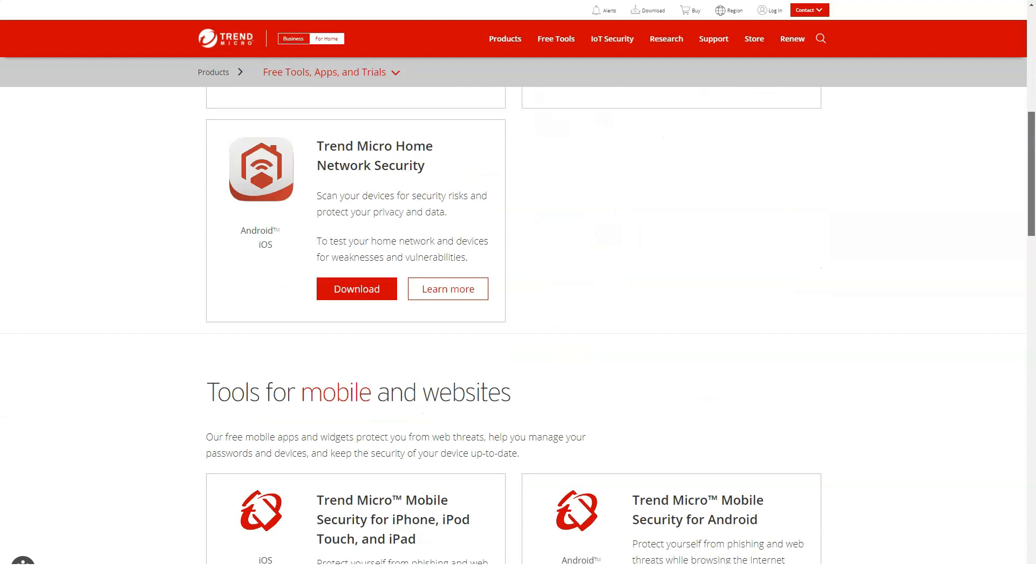
scroll("down", 3)
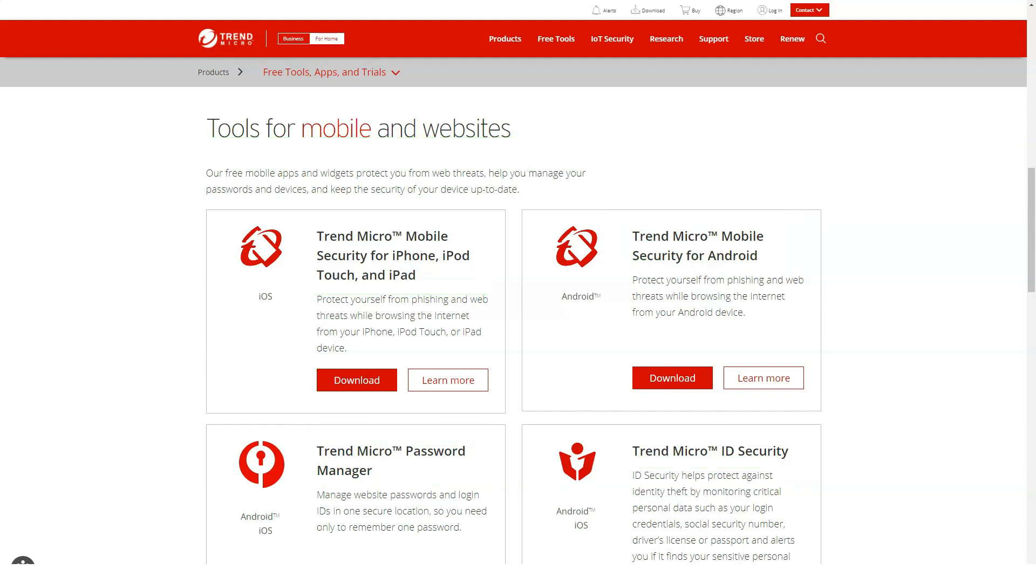
scroll("down", 3)
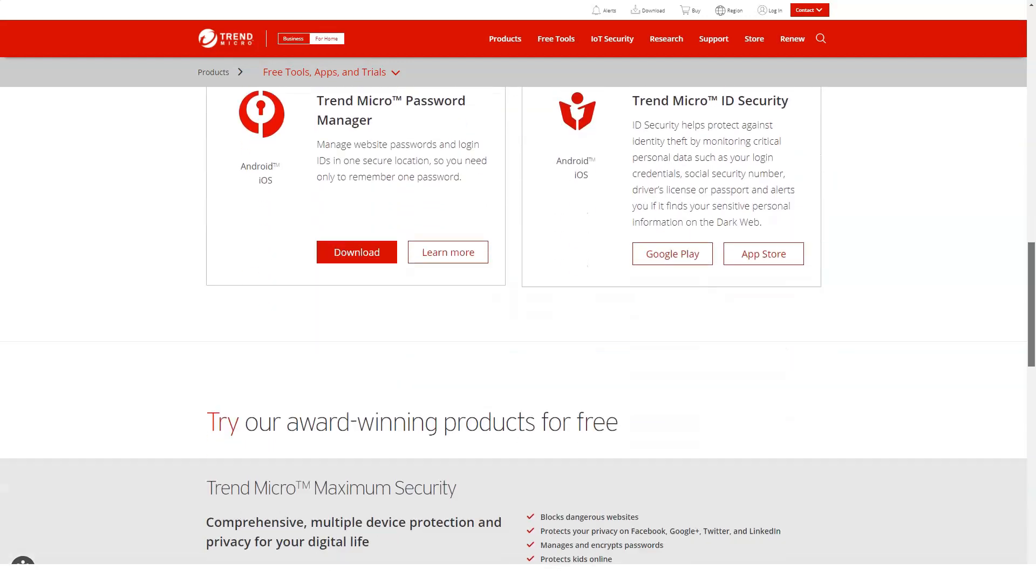
scroll("down", 3)
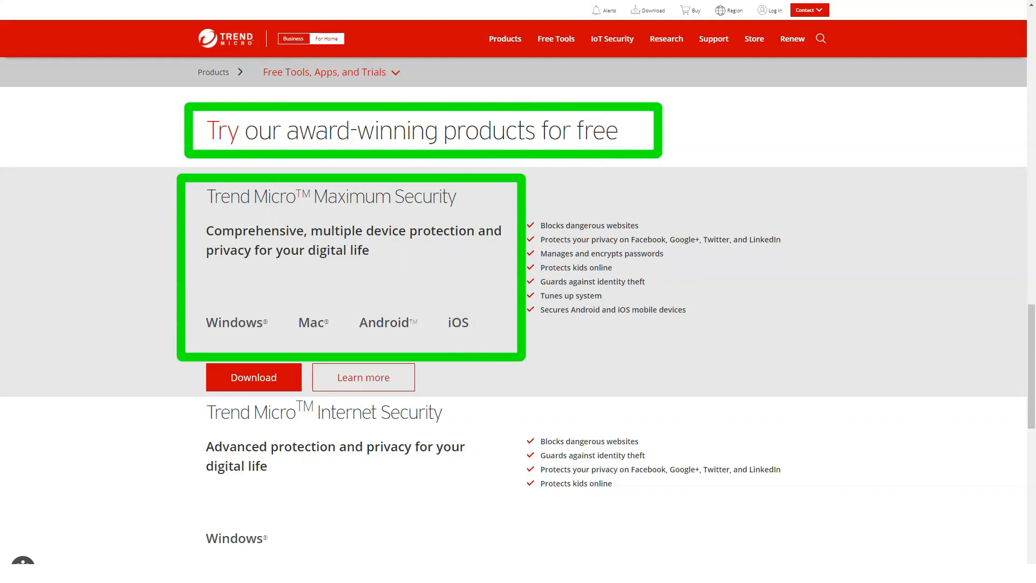
scroll("down", 3)
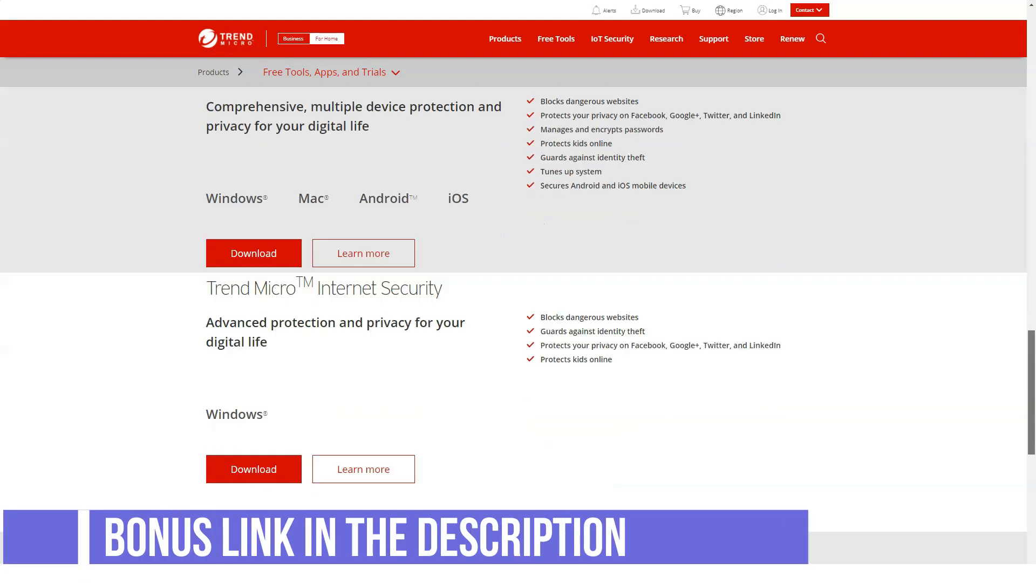
scroll("down", 3)
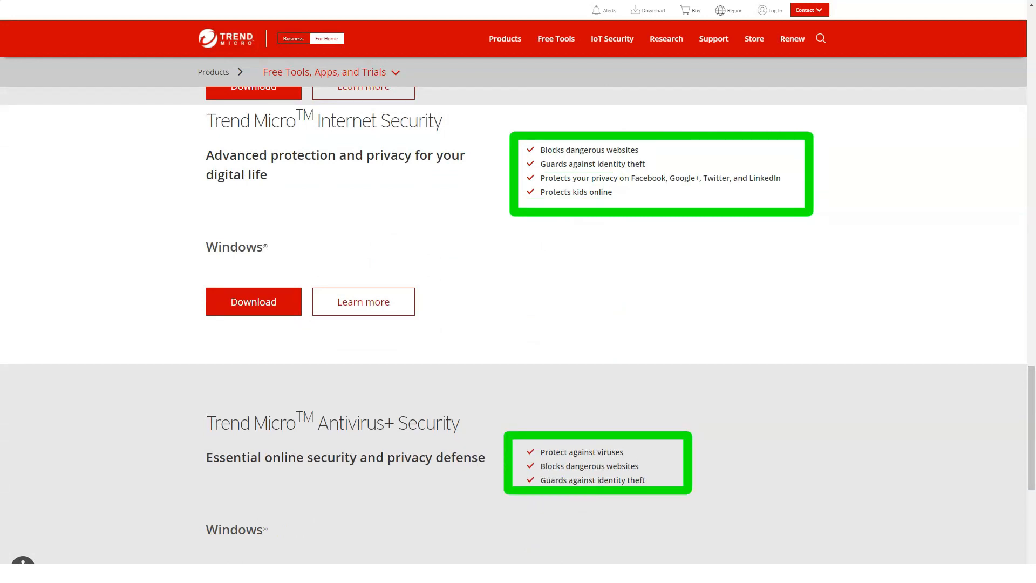
scroll("down", 3)
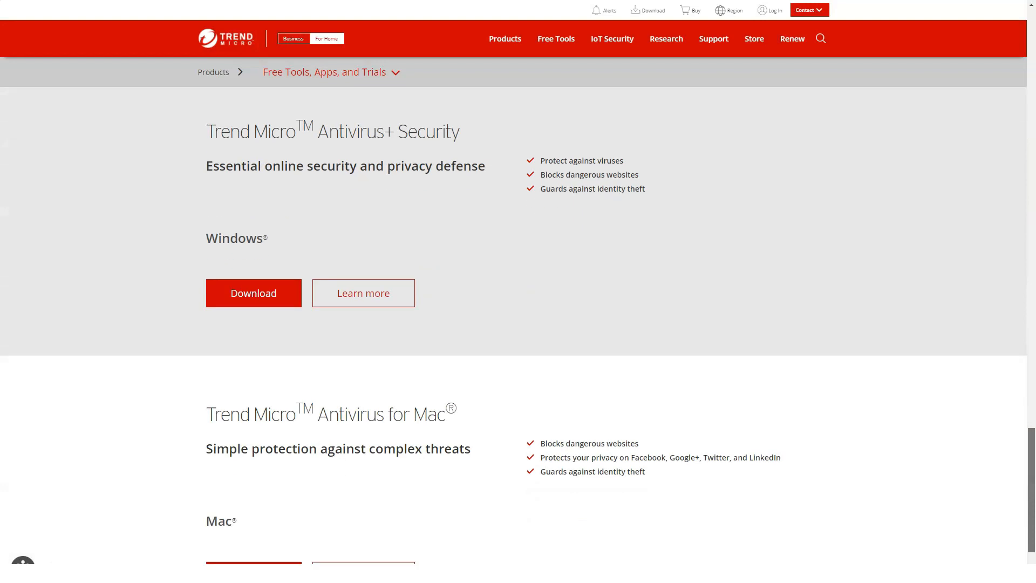
scroll("down", 3)
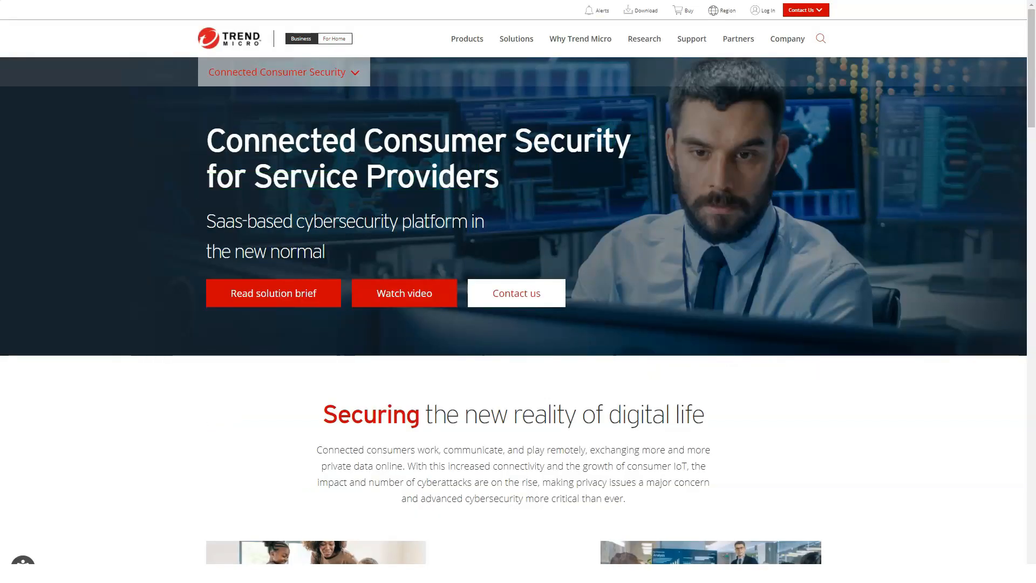
Scroll the Connected Consumer Security page down to the 'Let's talk' banner, then go to Network Defense
scroll("down", 3)
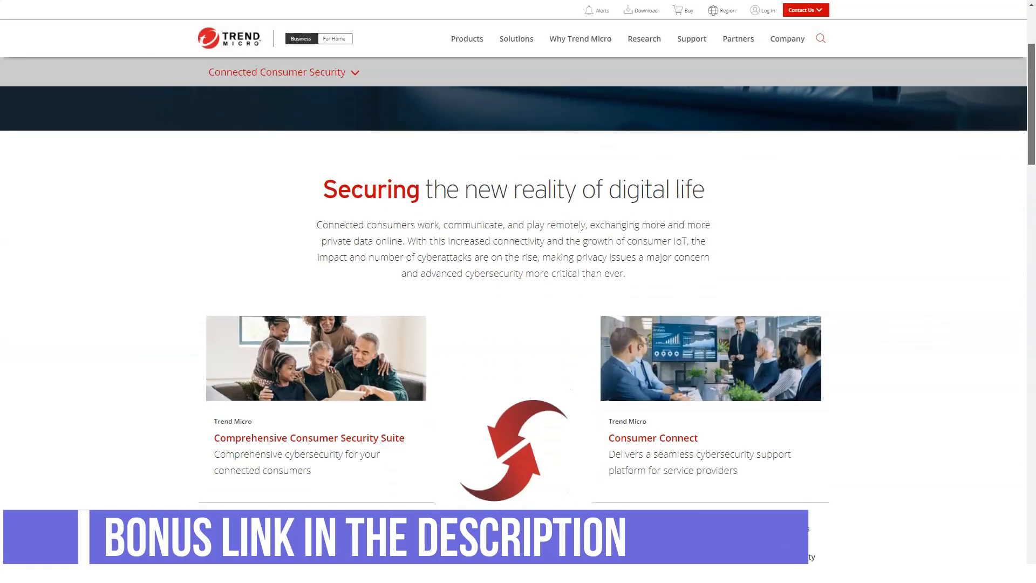
scroll("down", 3)
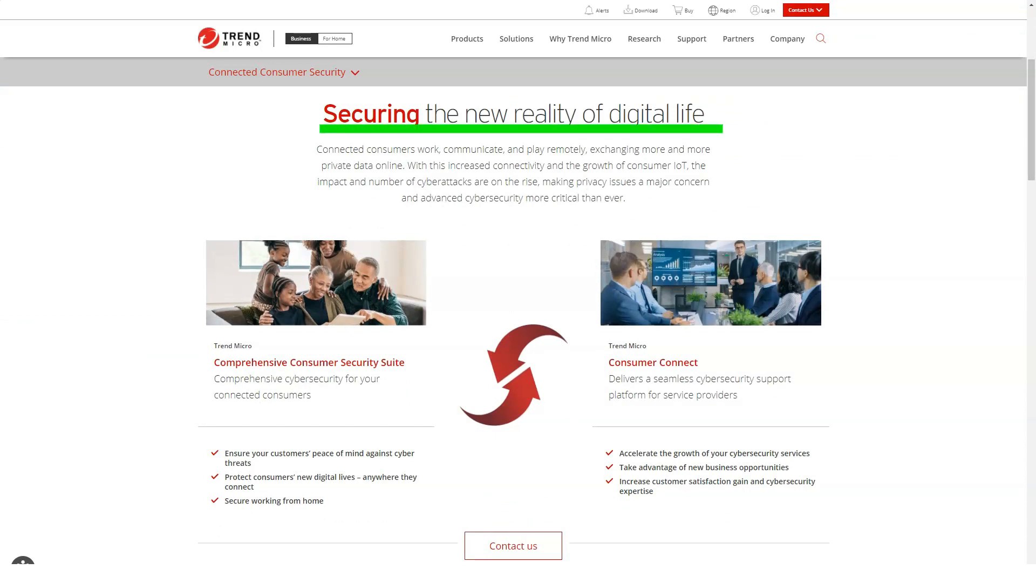
scroll("down", 3)
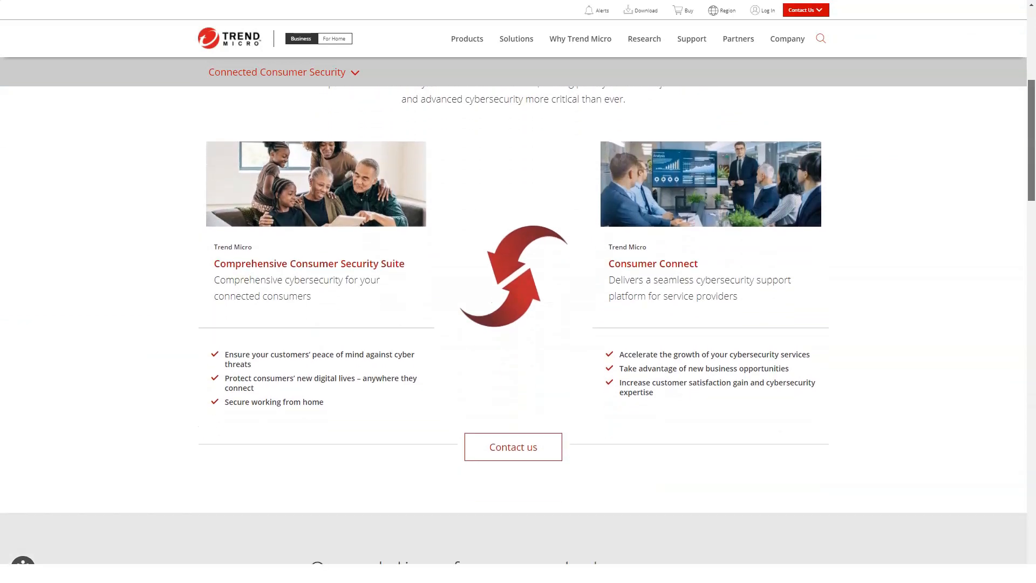
scroll("down", 3)
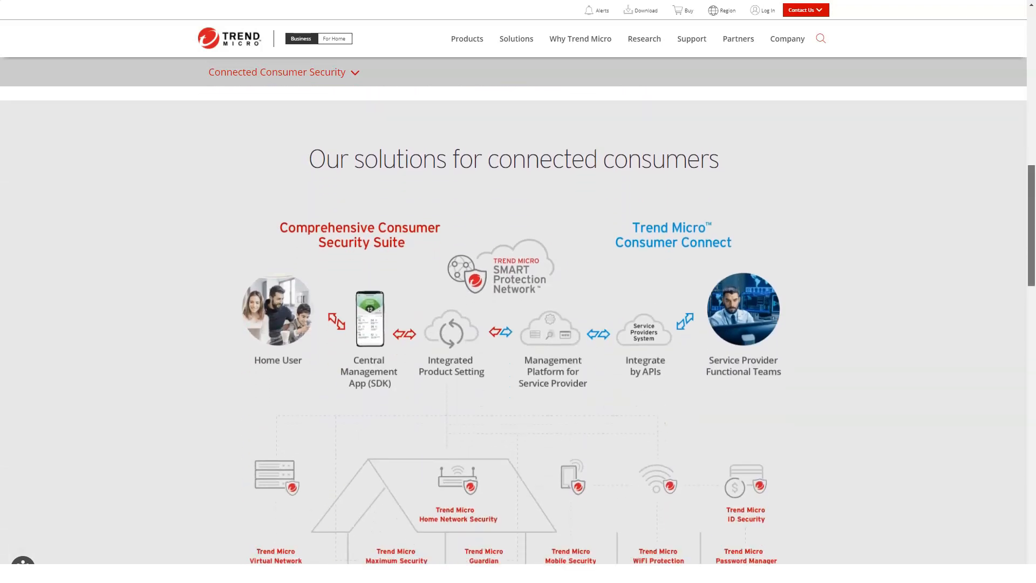
scroll("down", 3)
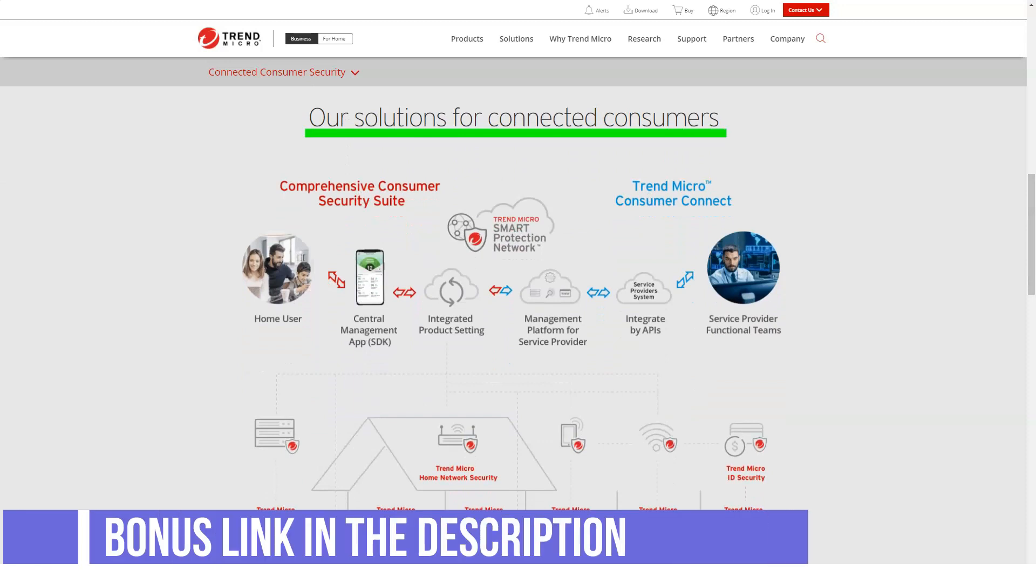
scroll("down", 3)
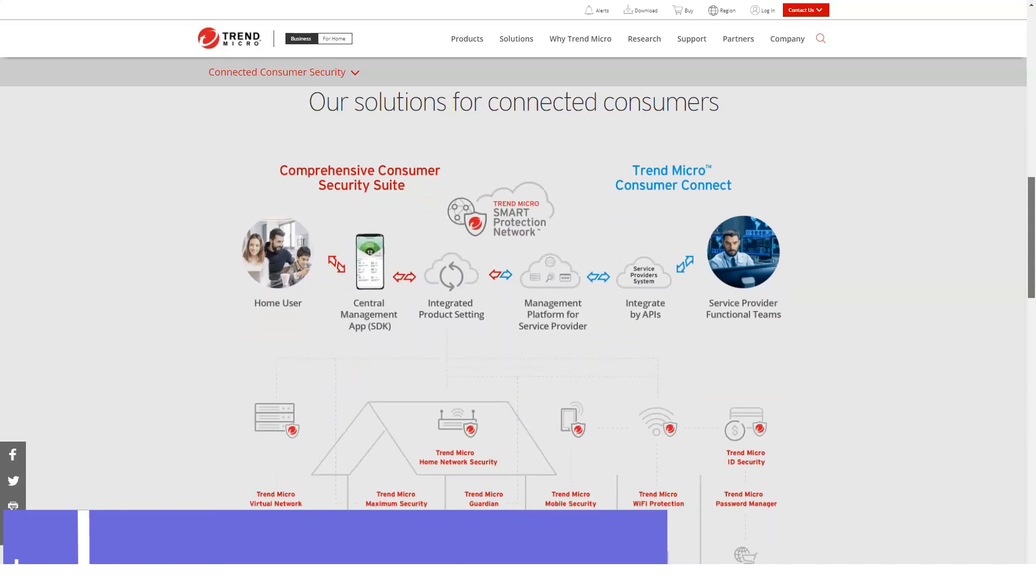
scroll("down", 3)
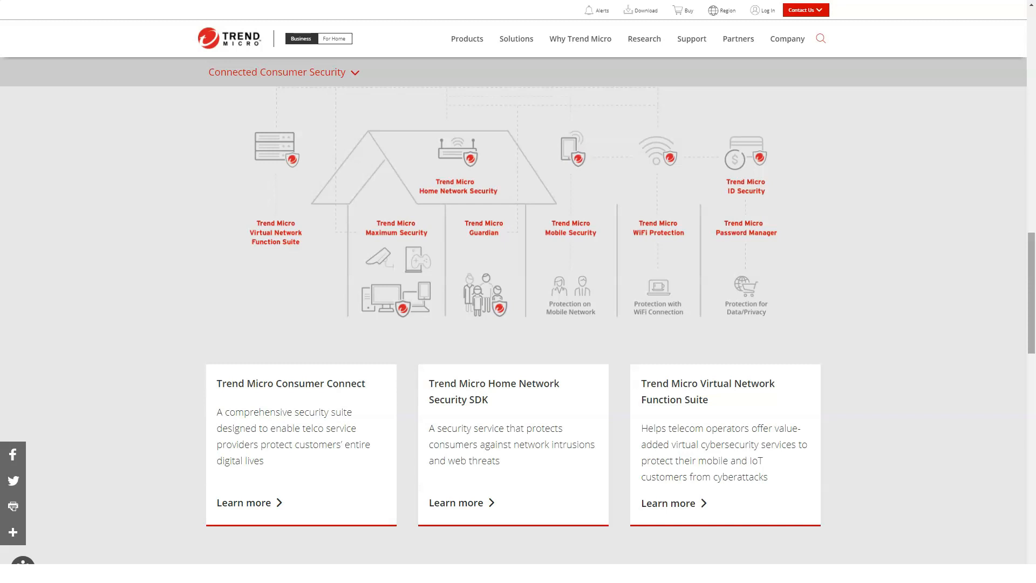
scroll("down", 3)
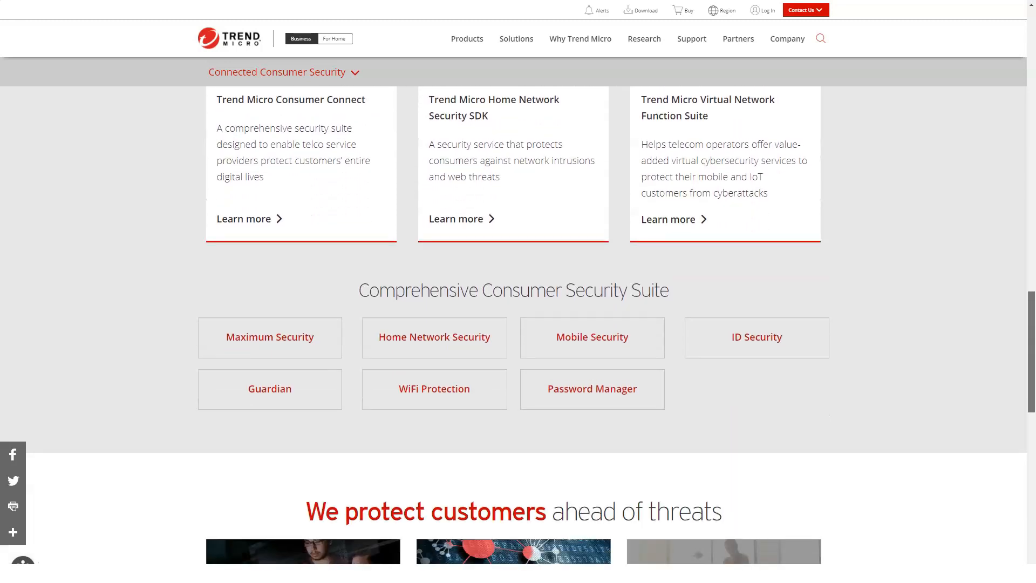
scroll("down", 3)
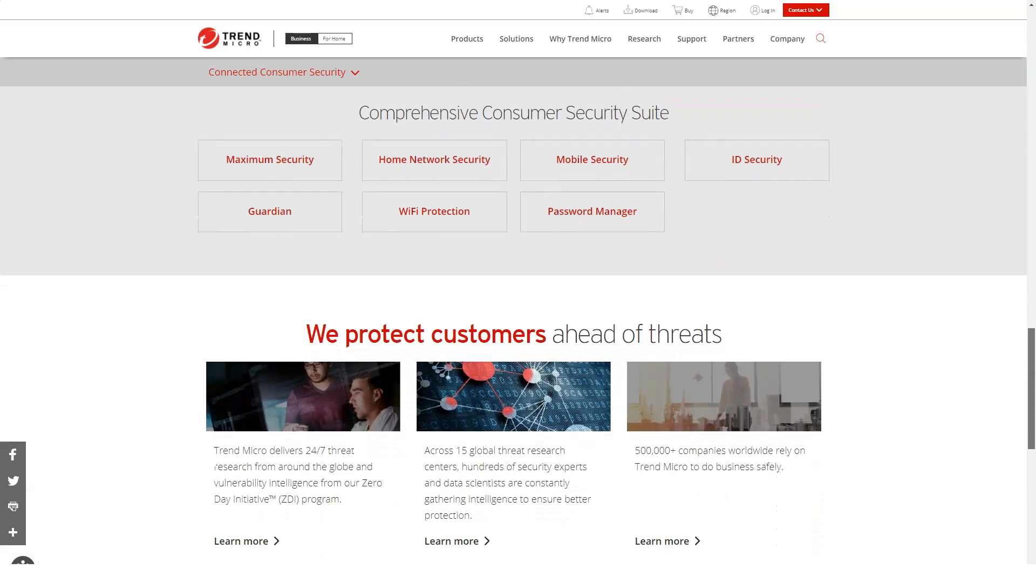
scroll("down", 3)
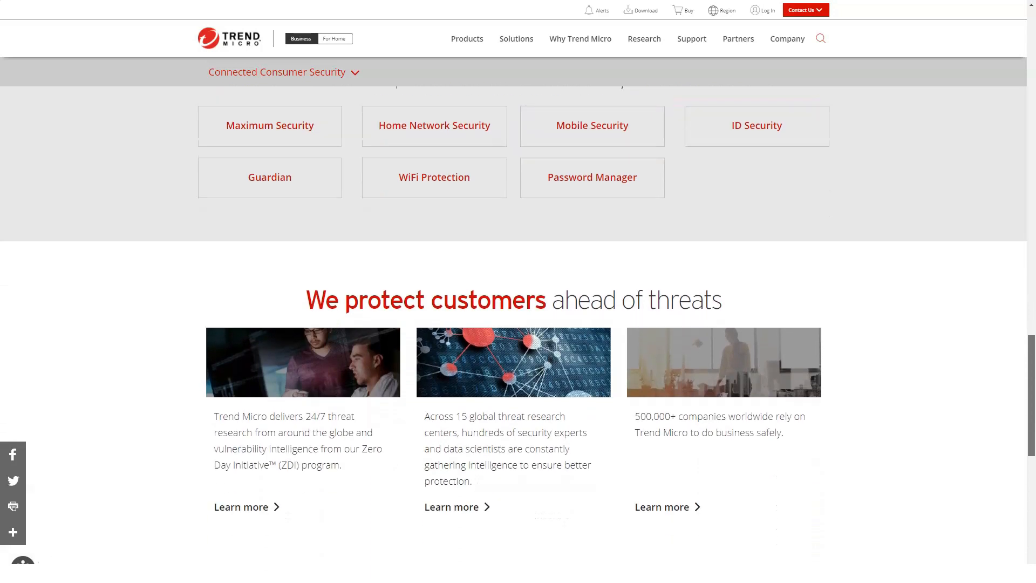
scroll("down", 3)
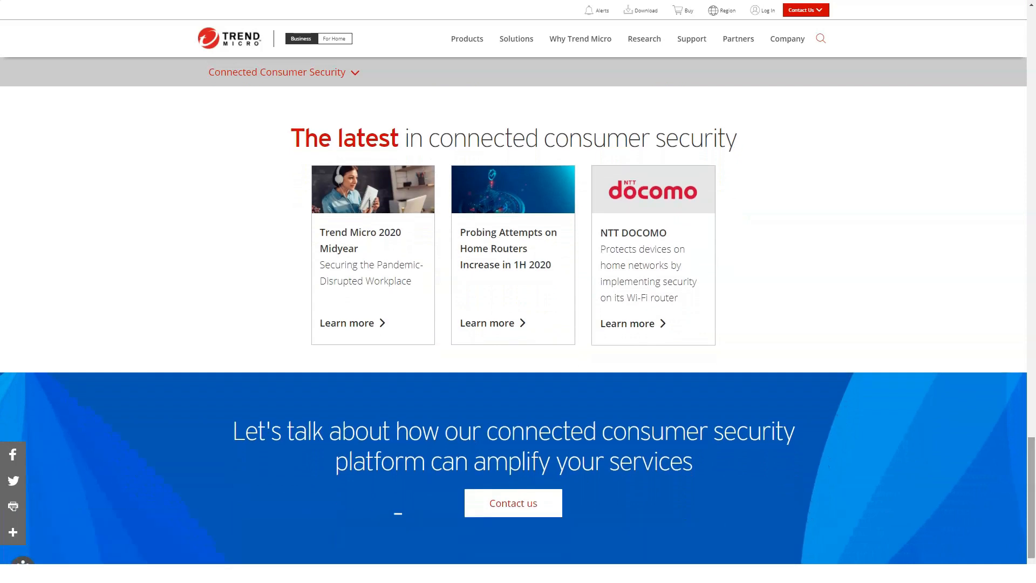
left_click(466, 39)
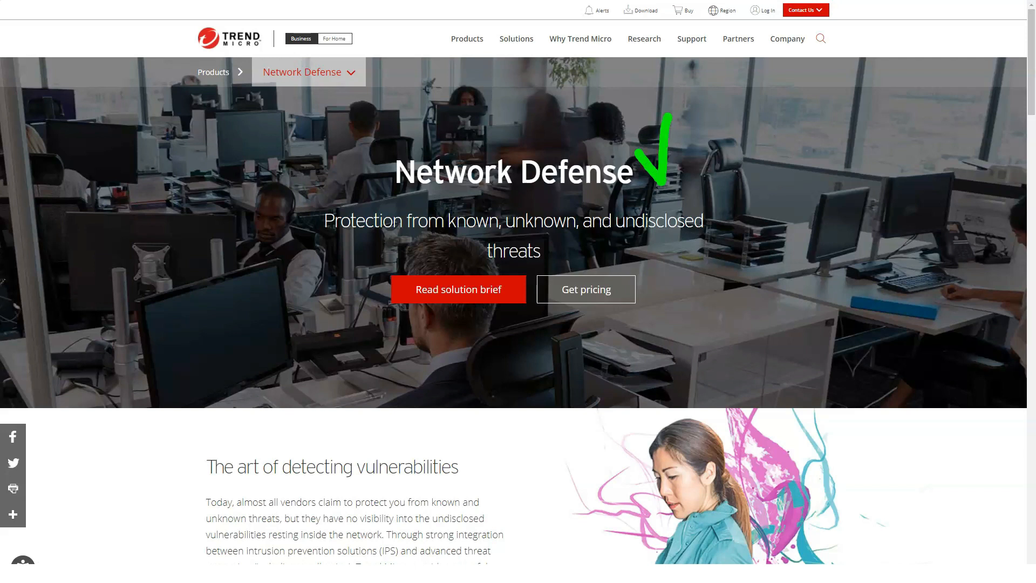
Scroll the Network Defense page through its benefit sections and solutions to Trusted expertise and What customers say
scroll("down", 3)
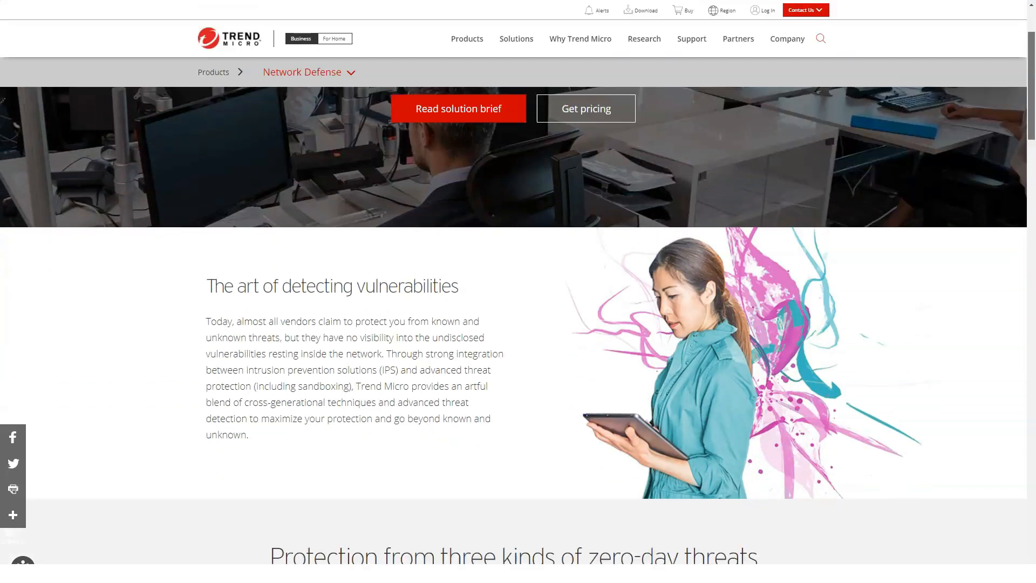
scroll("down", 3)
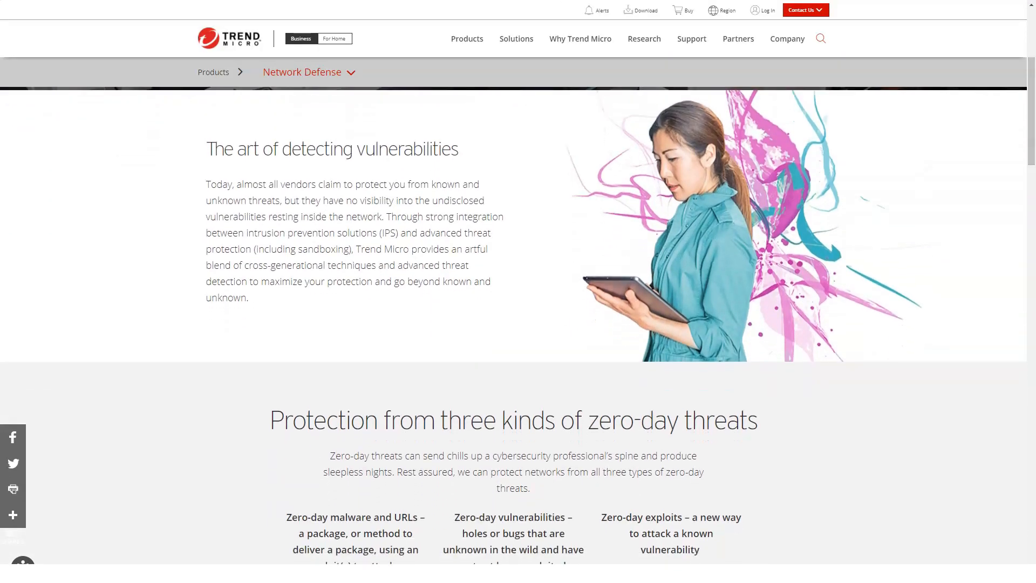
left_click_drag(206, 165, 485, 165)
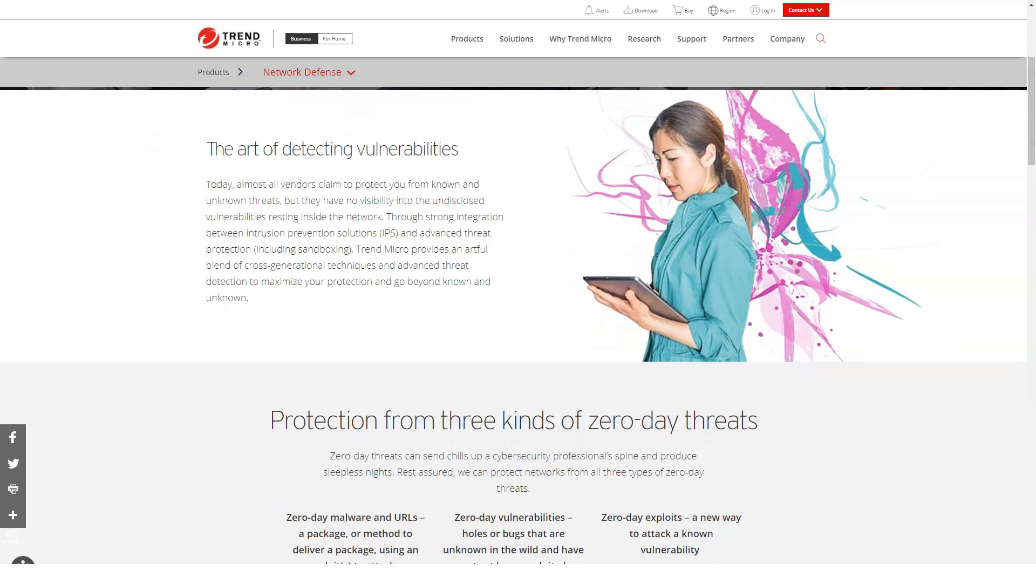
scroll("down", 3)
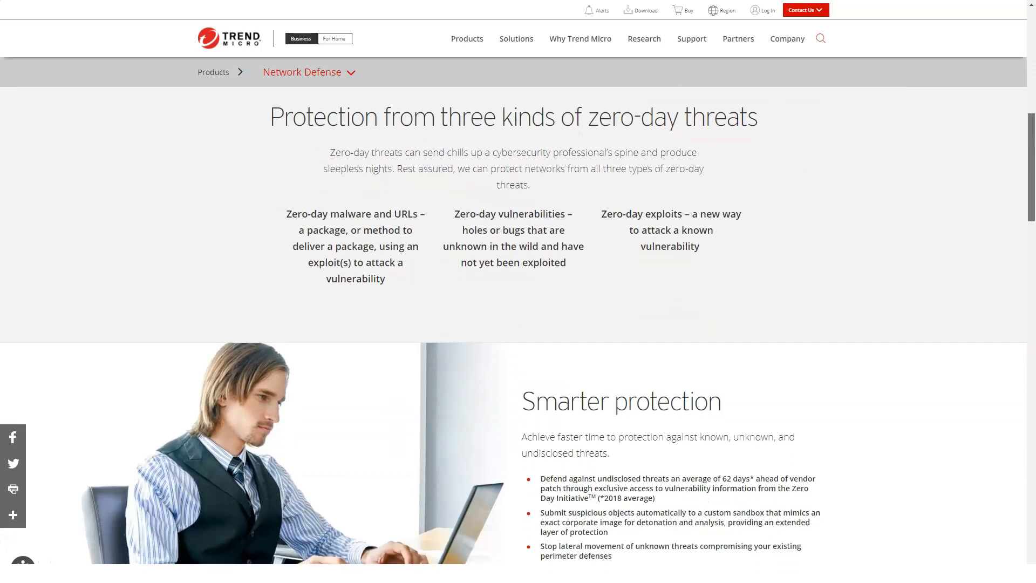
scroll("down", 3)
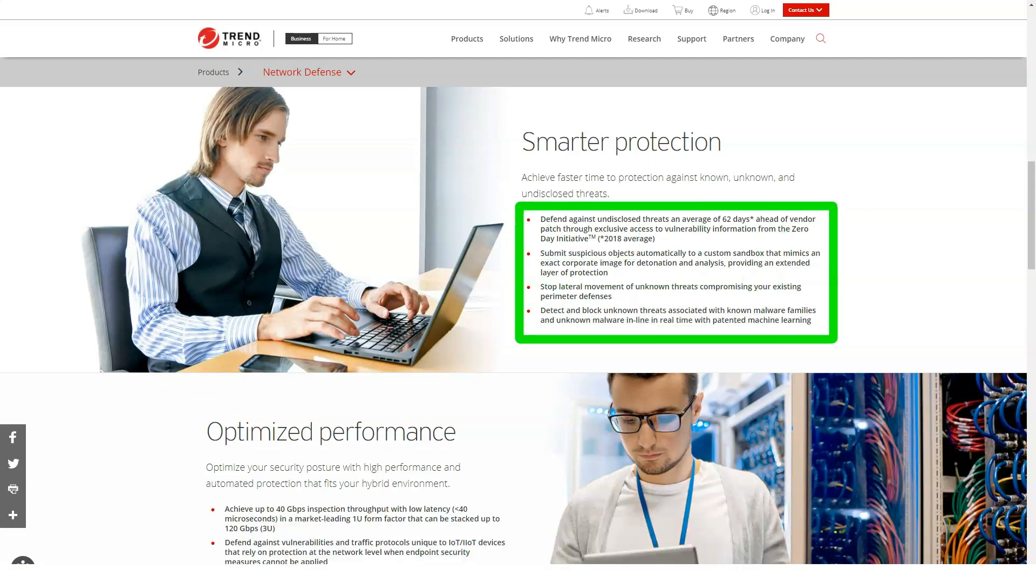
scroll("down", 3)
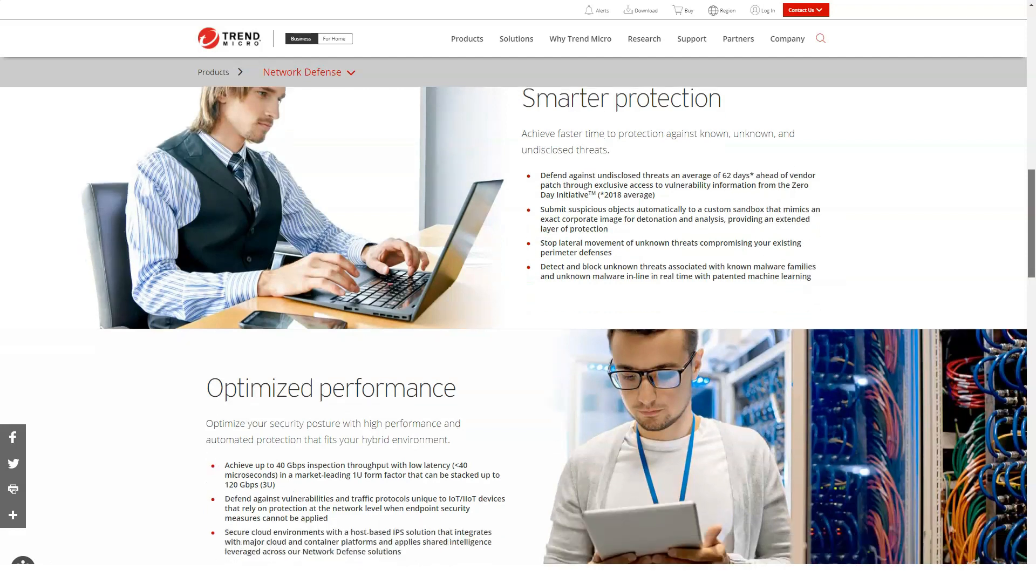
scroll("down", 3)
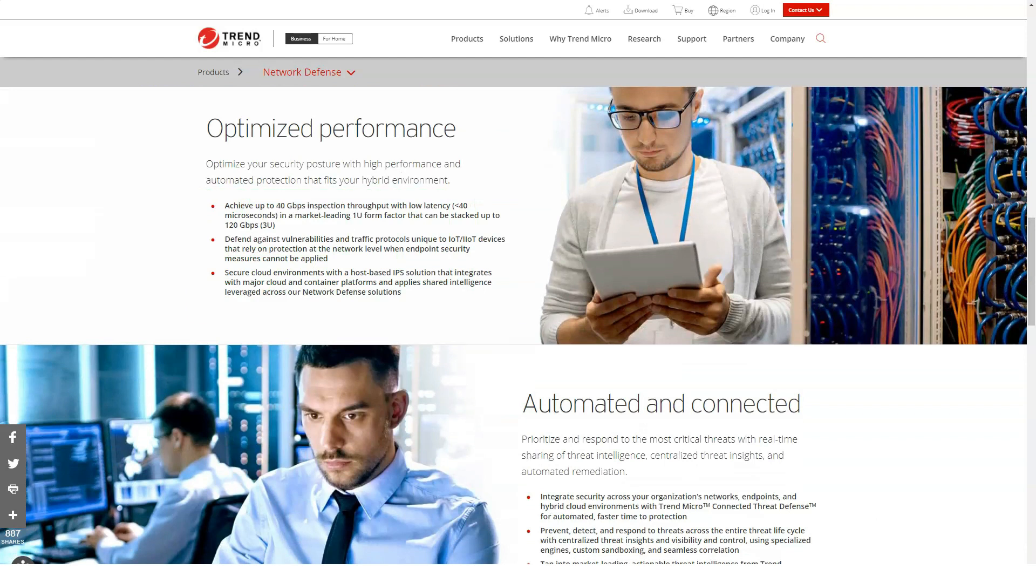
scroll("down", 3)
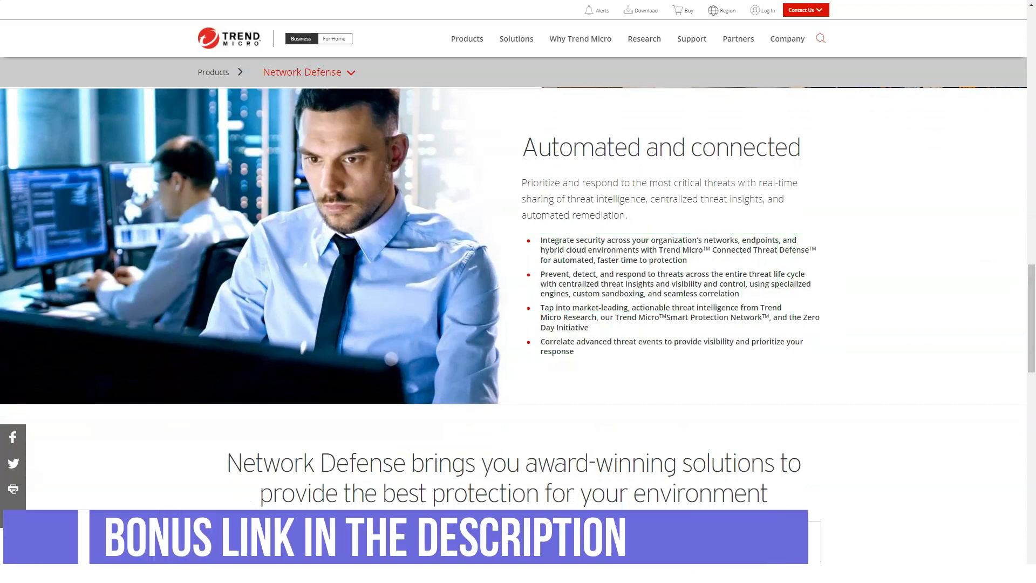
scroll("down", 3)
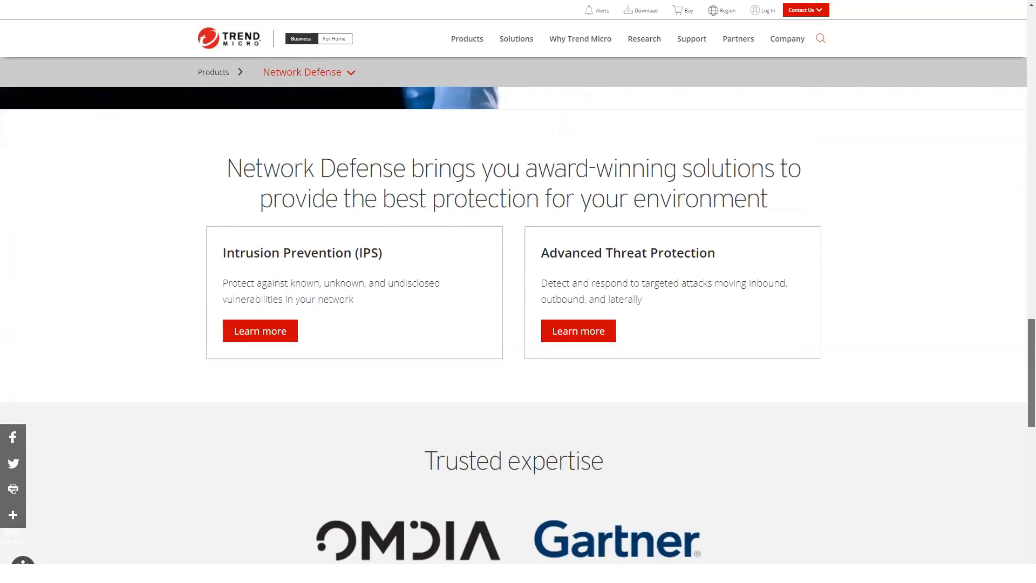
scroll("down", 3)
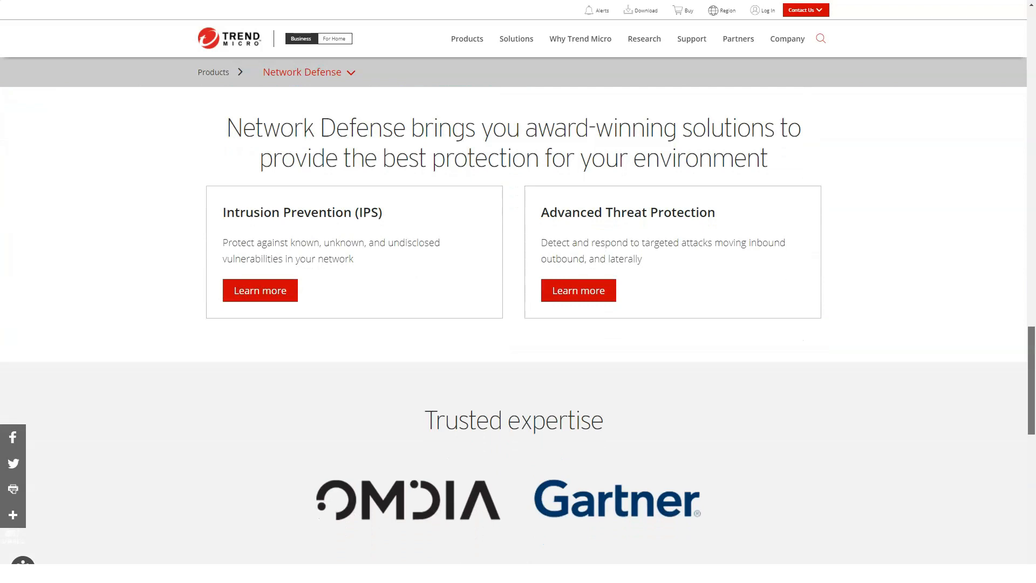
scroll("down", 3)
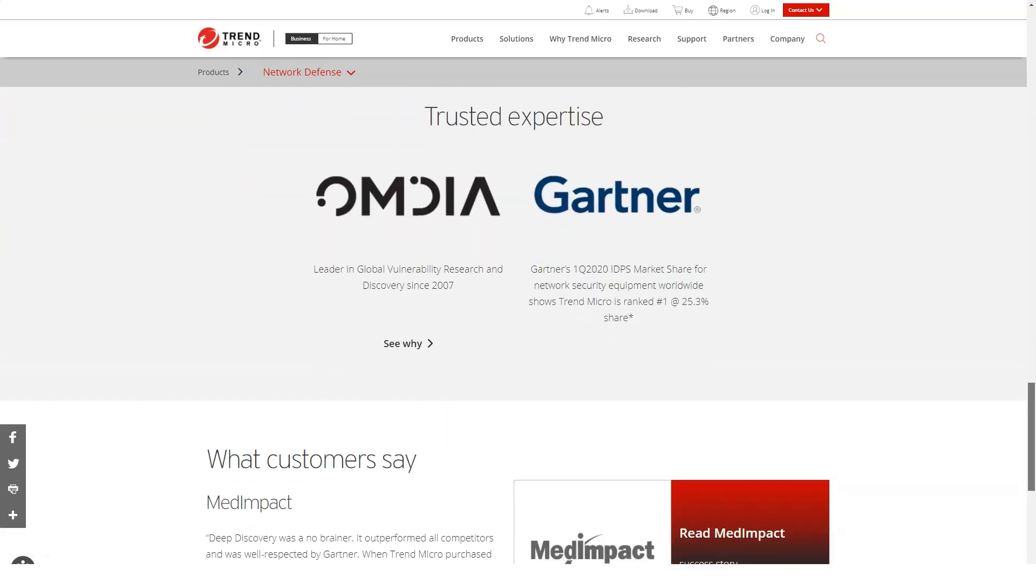